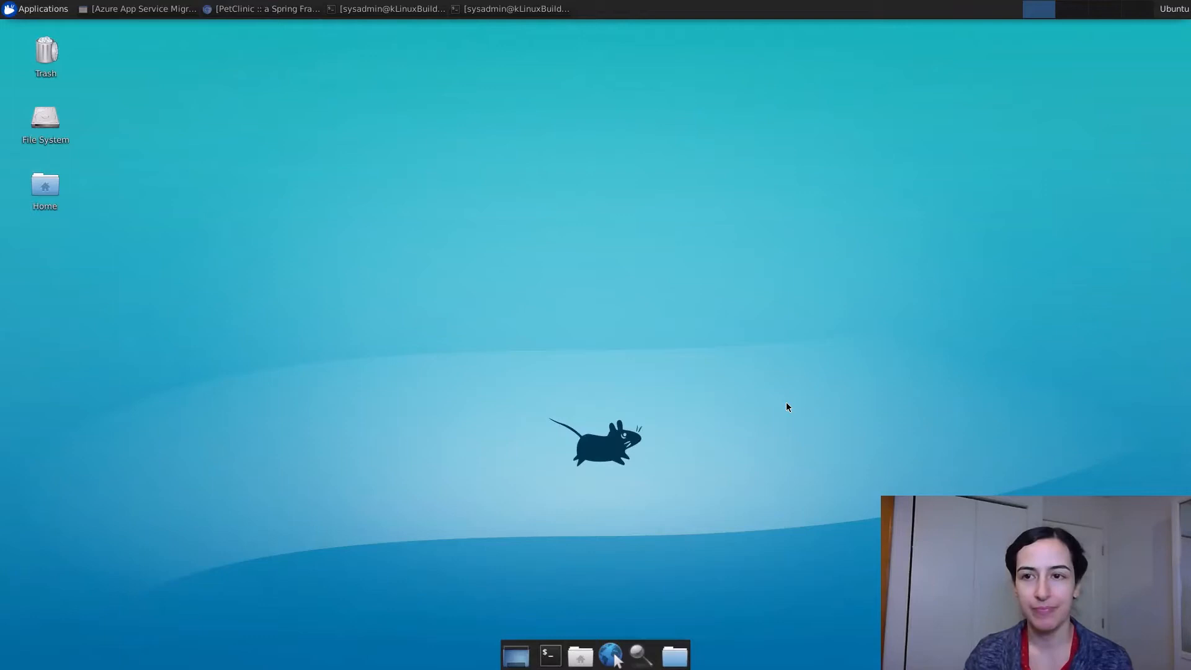
mouse_move(821, 371)
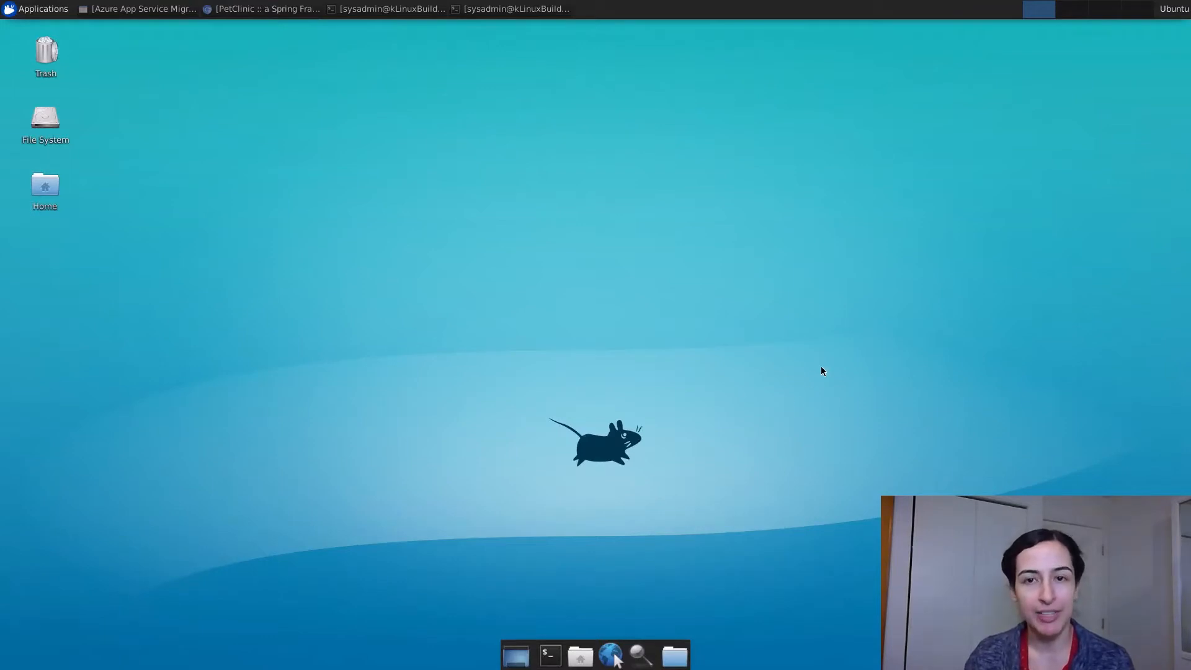
mouse_move(237, 14)
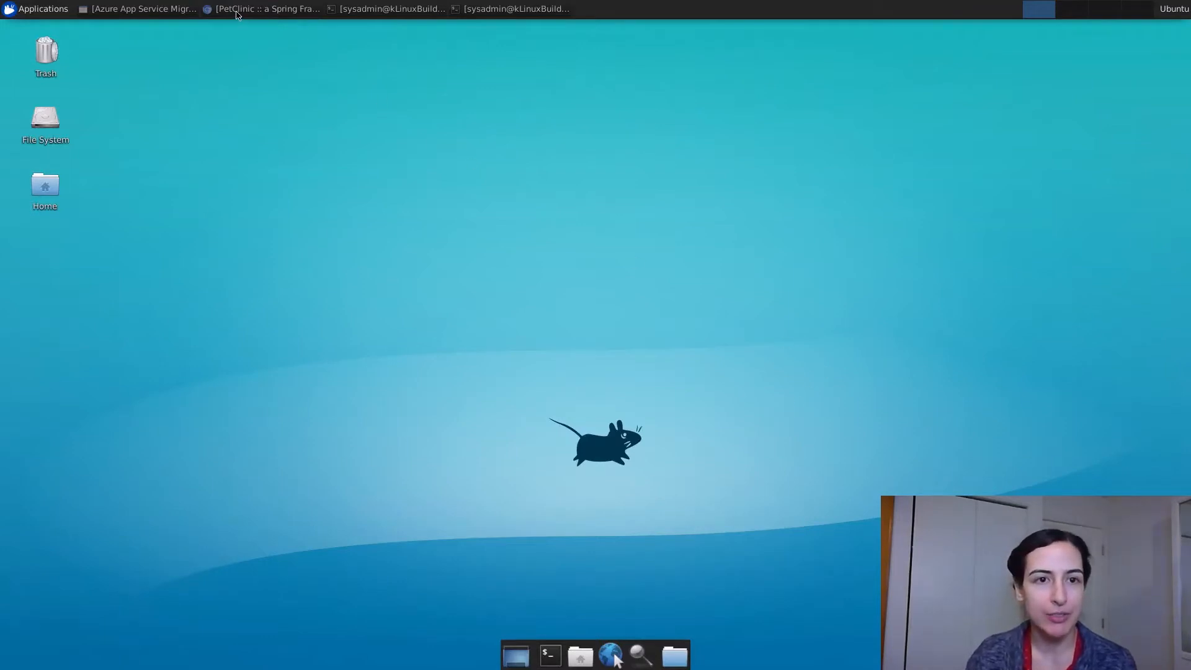
Raise the PetClinic Chromium window from the top panel's window list
click(262, 8)
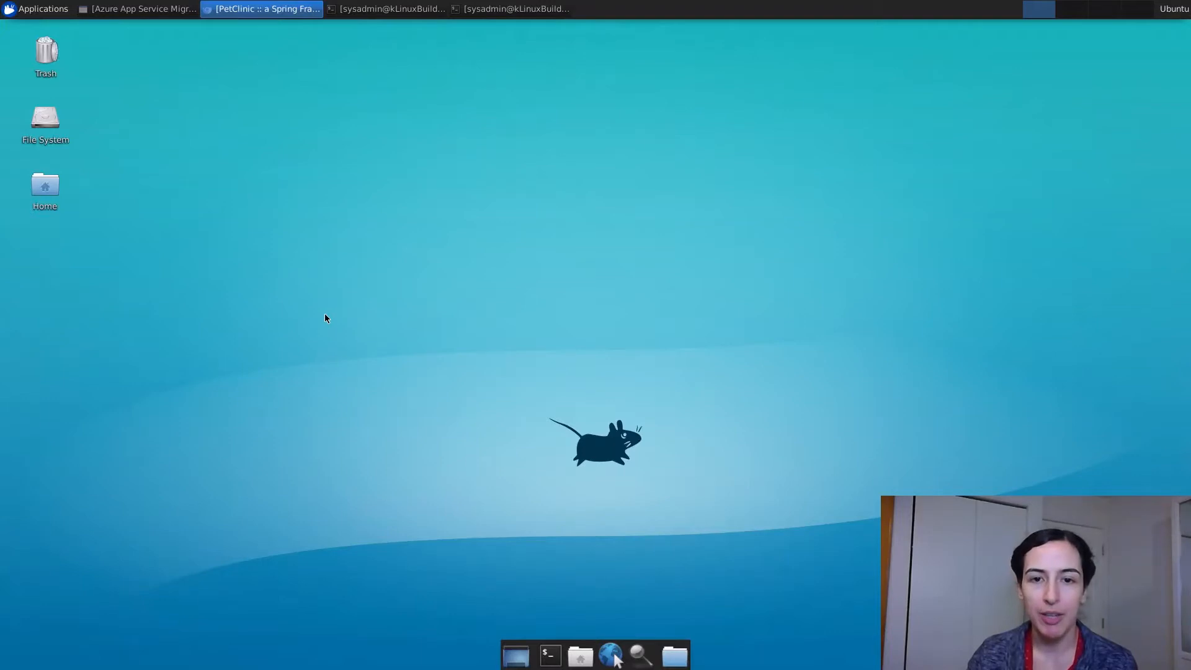
Show the local PetClinic veterinarians list, then switch to the Tomcat migration guide tab
click(260, 8)
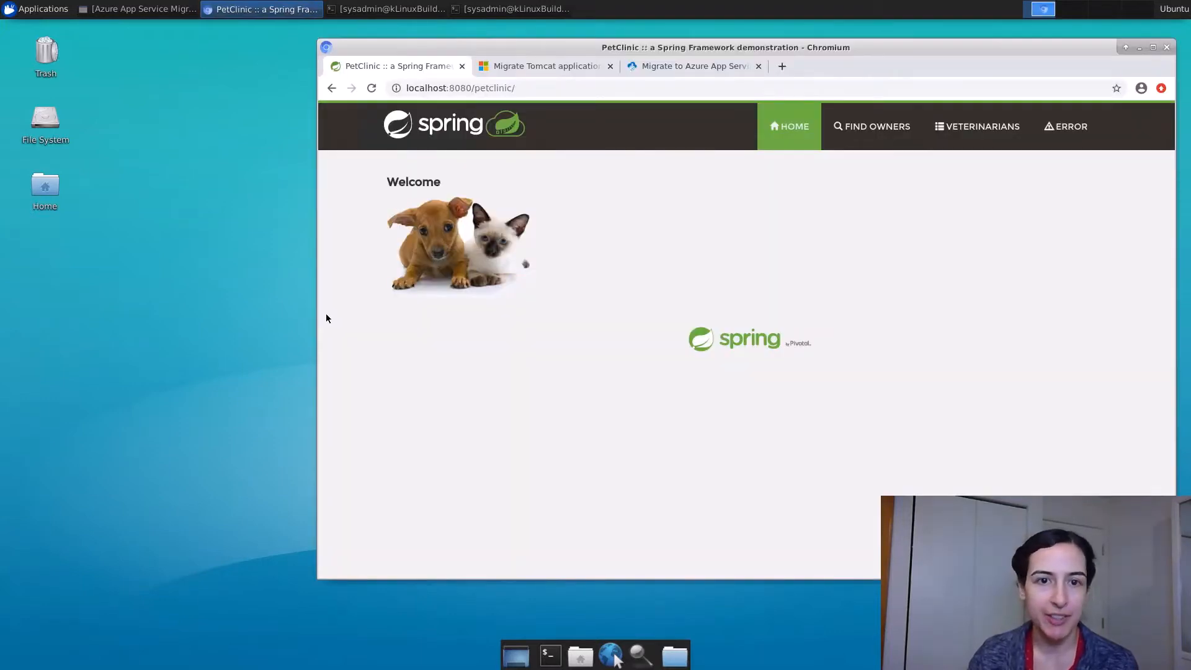
mouse_move(982, 126)
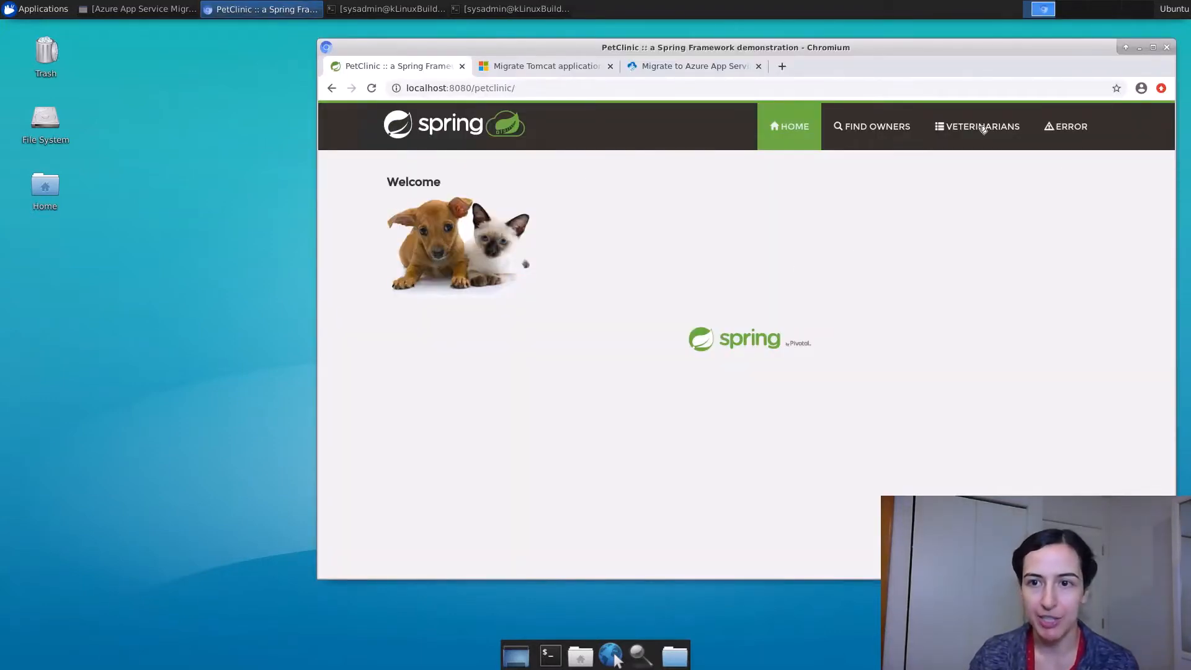
click(982, 126)
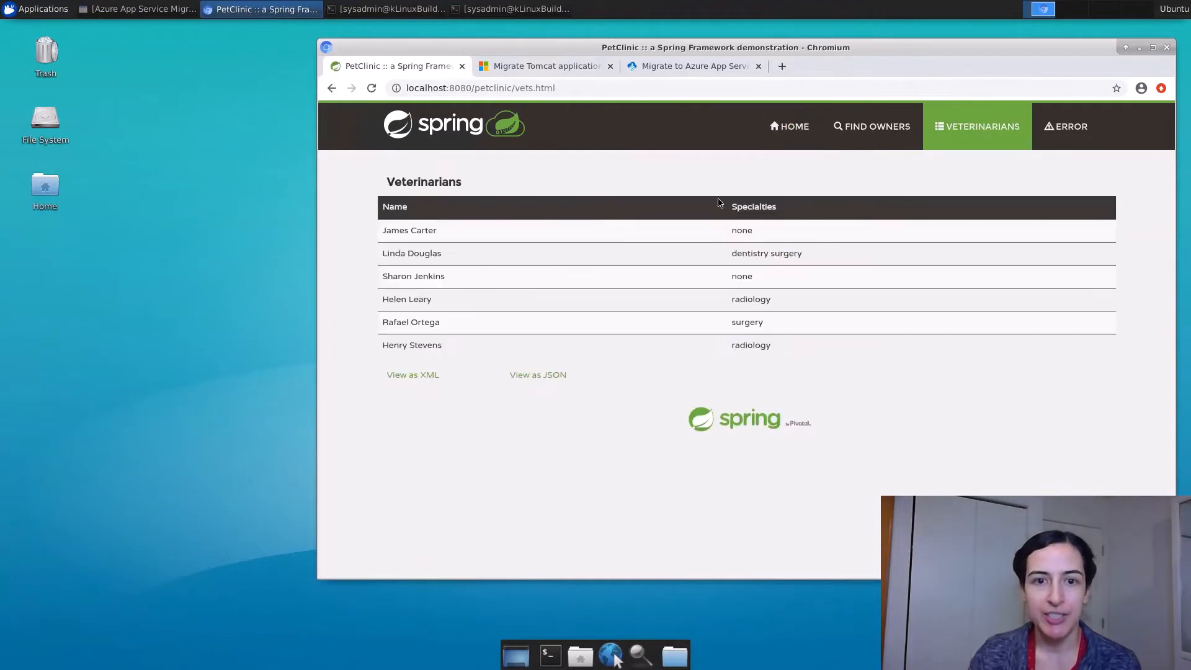
mouse_move(669, 182)
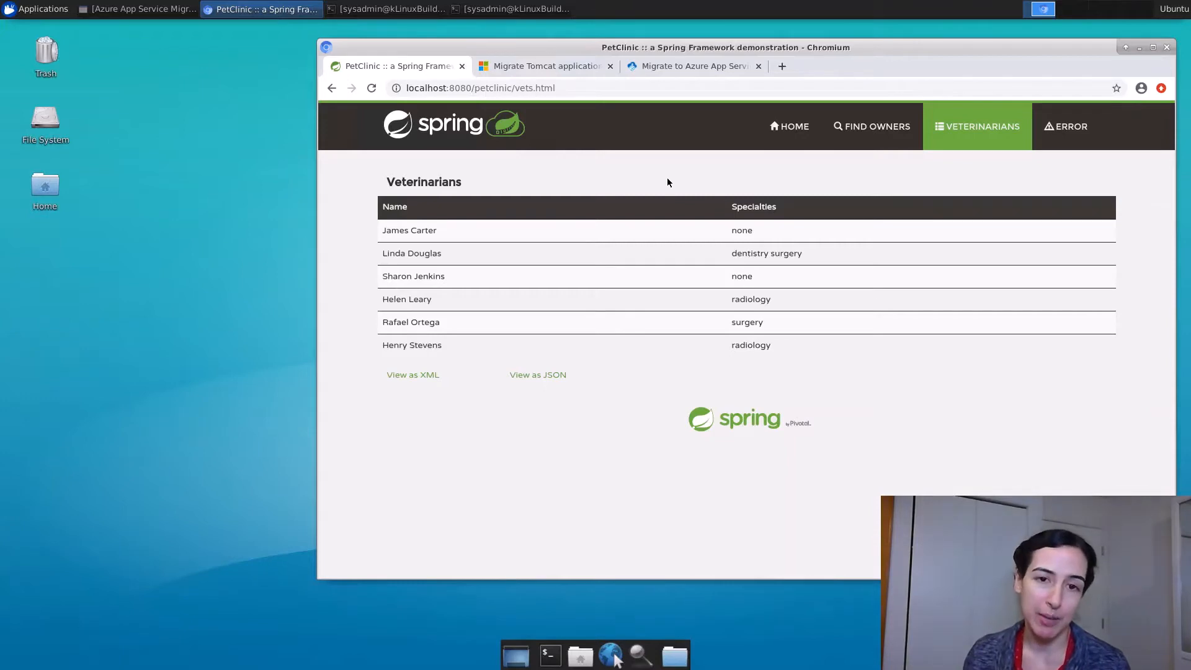
mouse_move(536, 131)
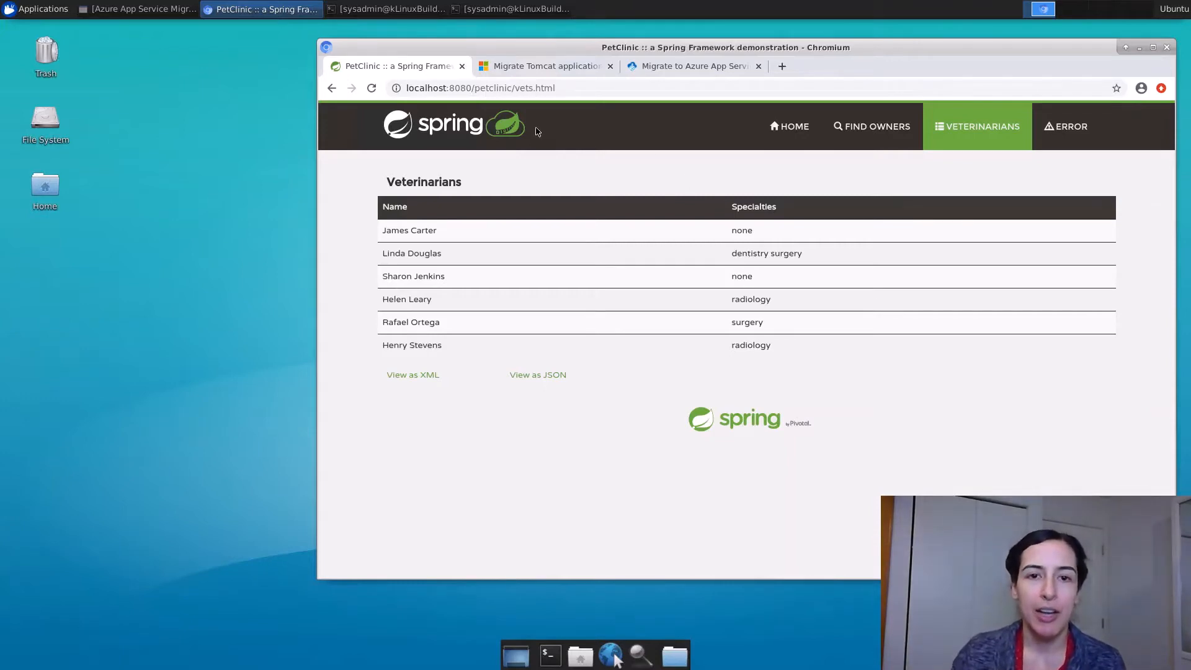
mouse_move(626, 340)
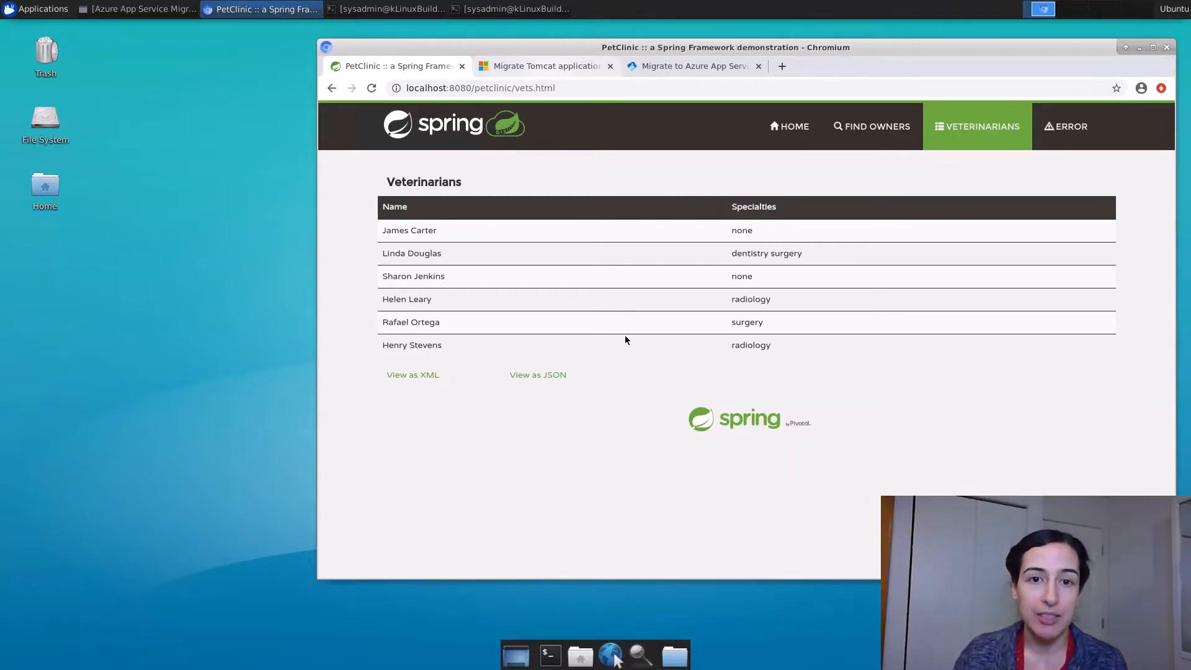
click(544, 65)
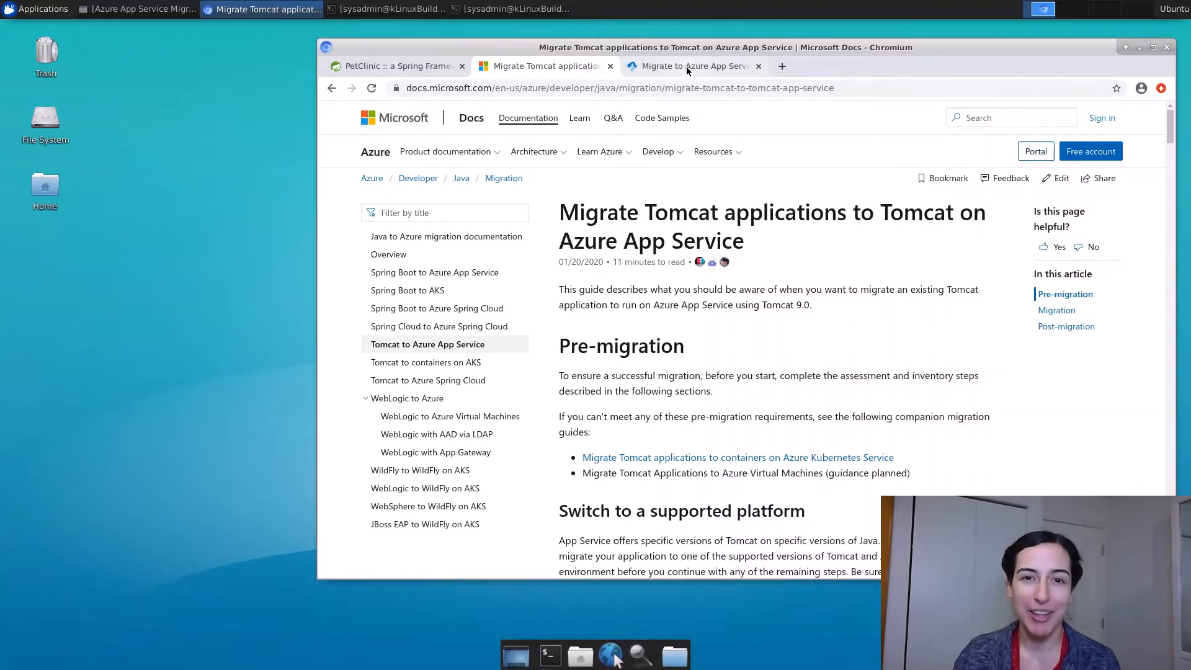
Browse the Migration Assistant downloads, then select petclinic.war among the eight found Tomcat sites
click(691, 67)
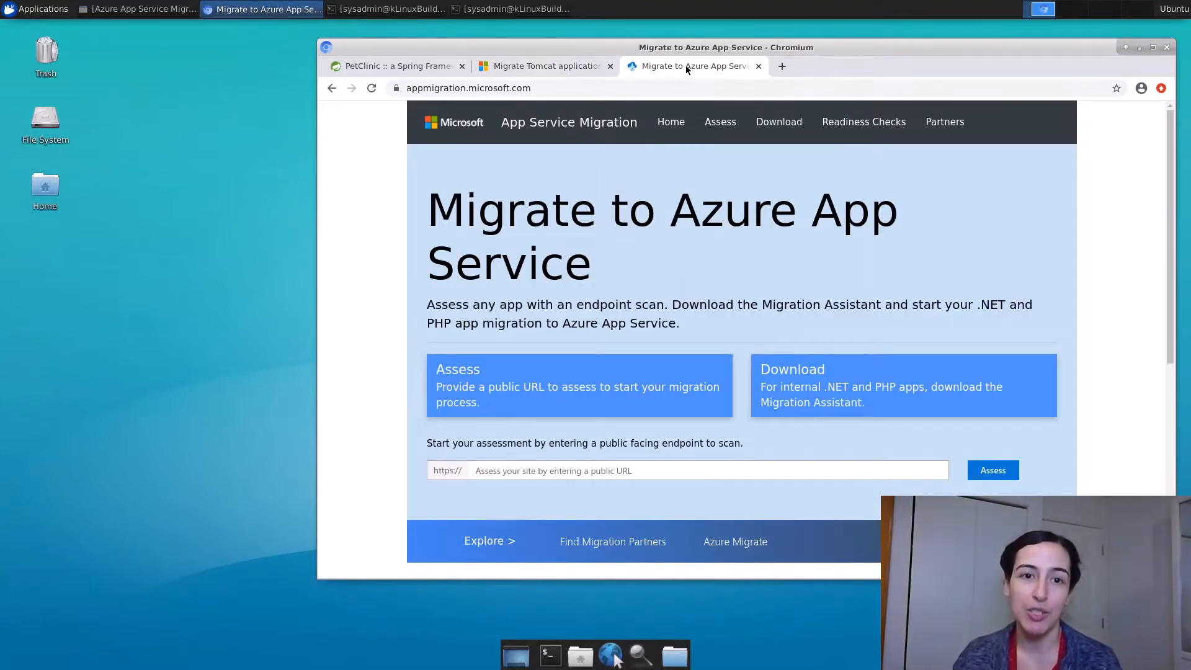
mouse_move(982, 230)
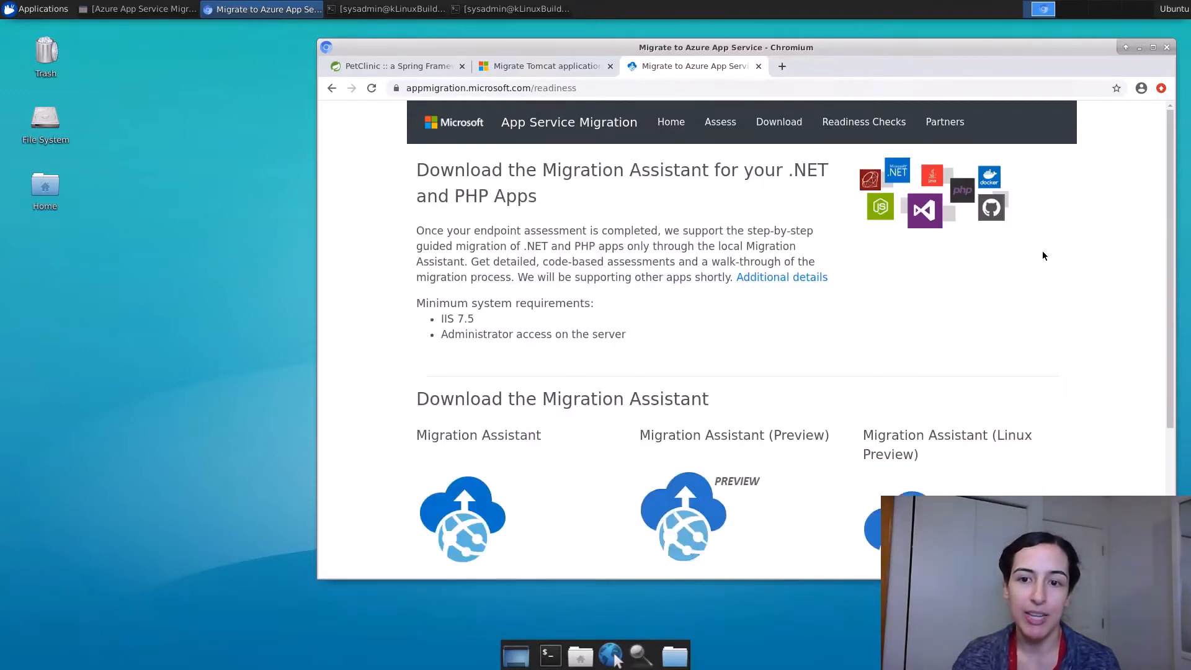
scroll(down, 3)
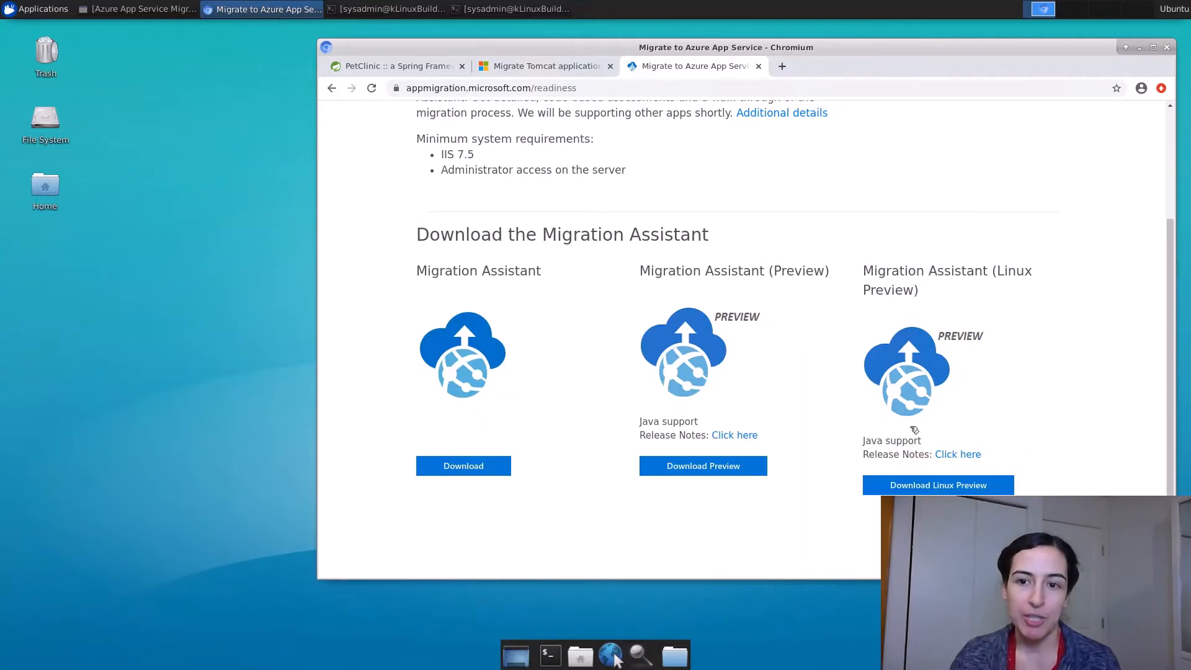
mouse_move(966, 283)
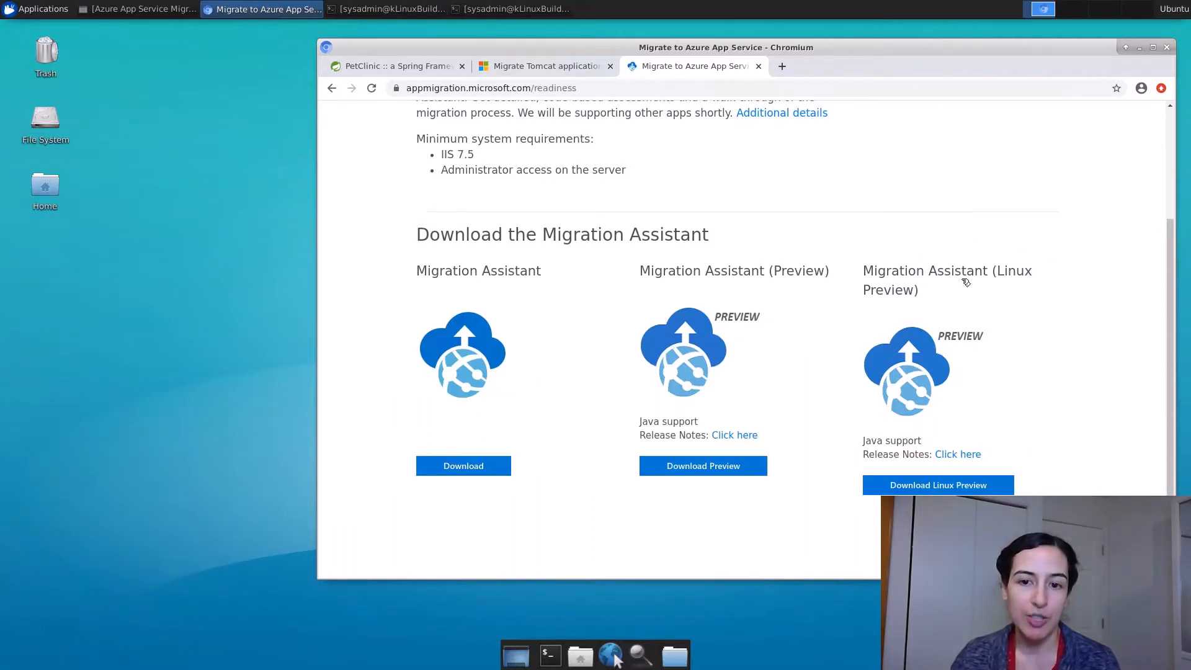
mouse_move(837, 472)
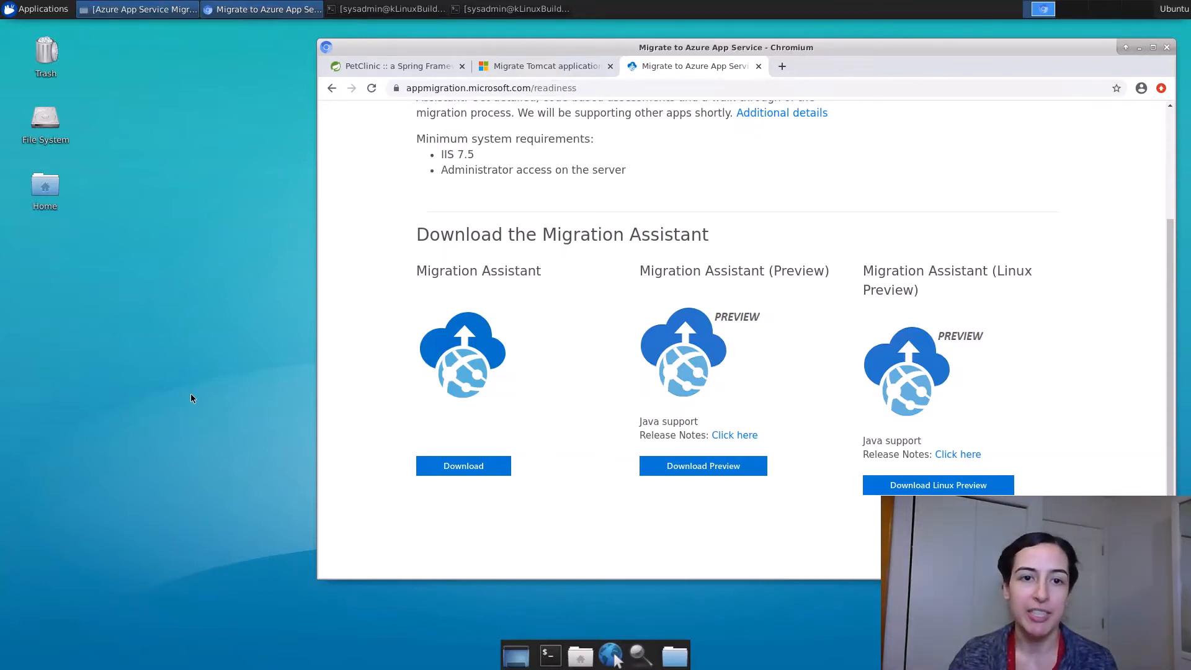
click(136, 8)
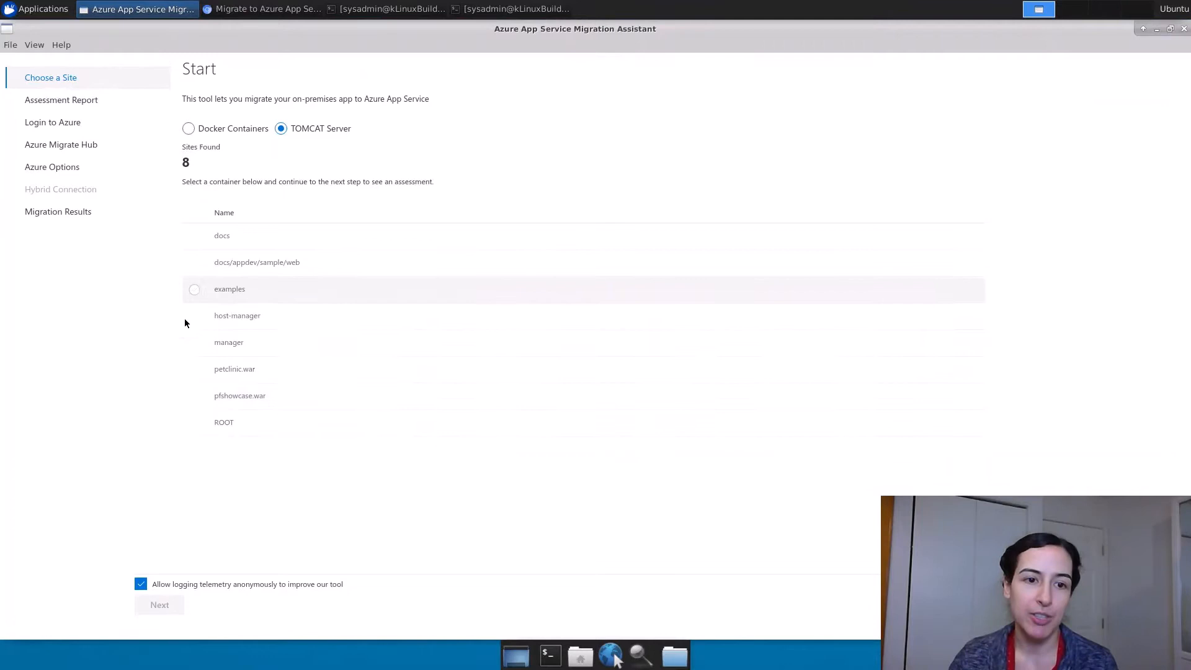
click(194, 369)
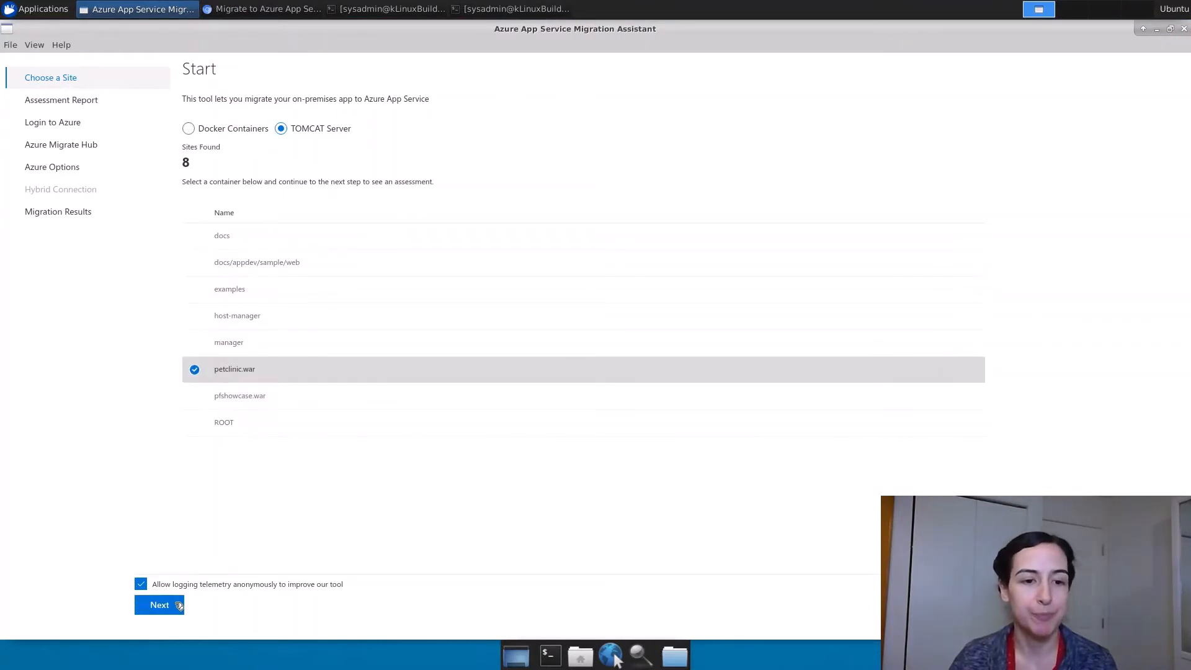
Review petclinic.war's assessment (five passed checks, one port-8080 warning) and continue to Azure Migrate Hub
click(159, 605)
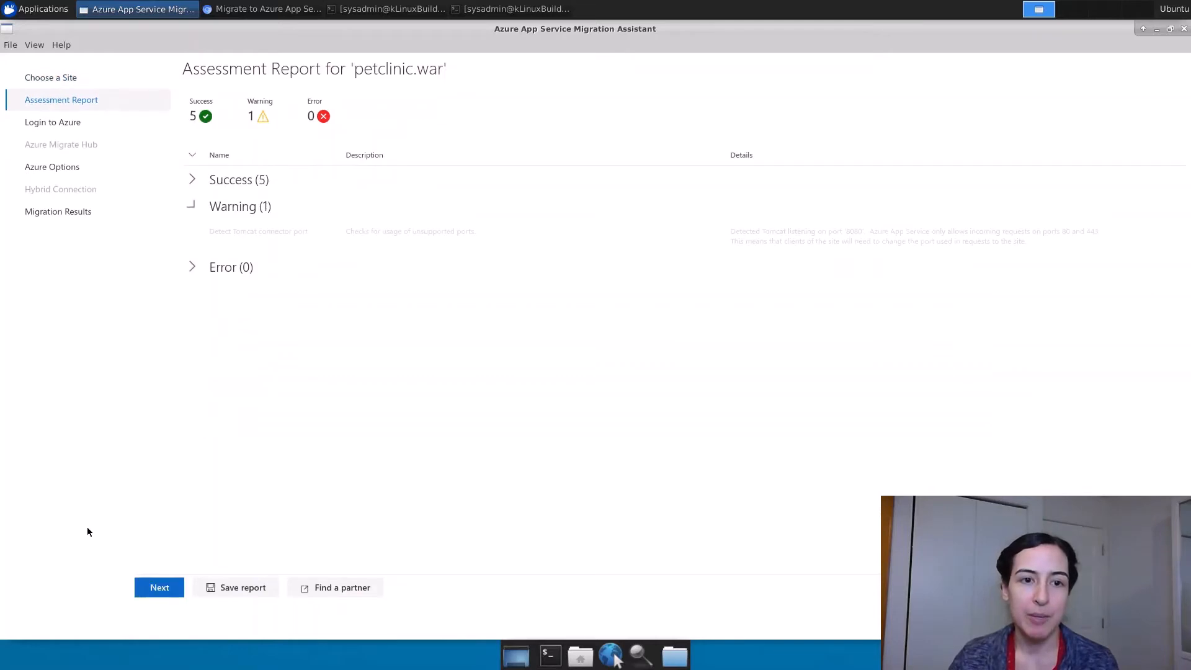
click(192, 206)
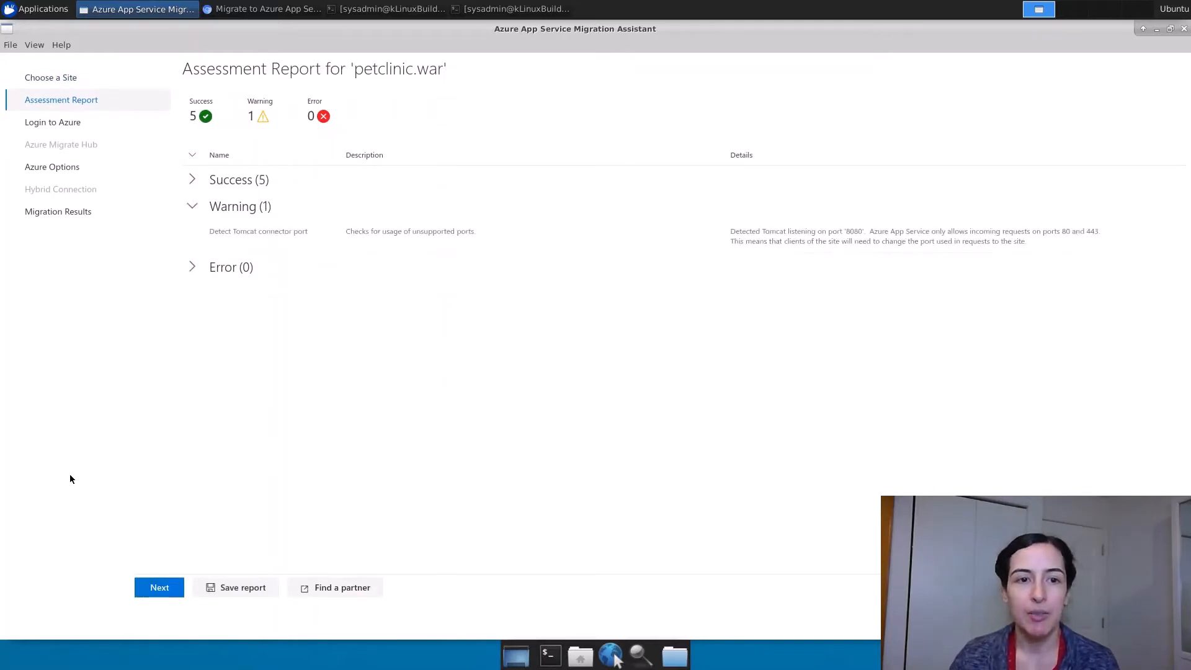
mouse_move(254, 410)
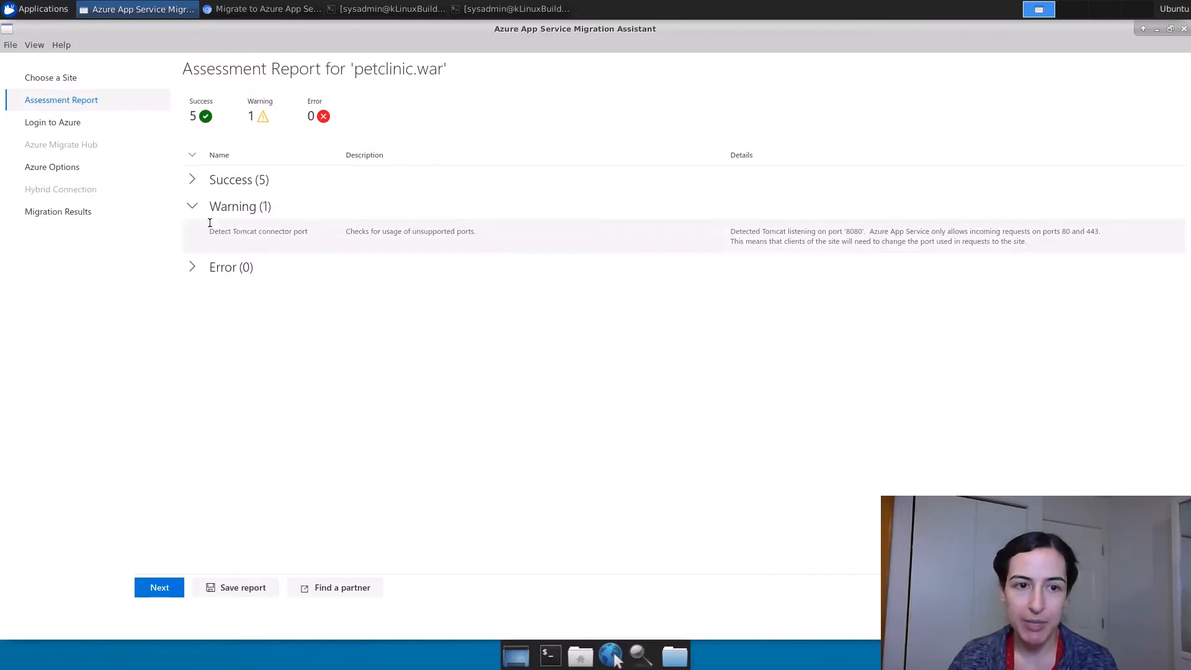
mouse_move(167, 238)
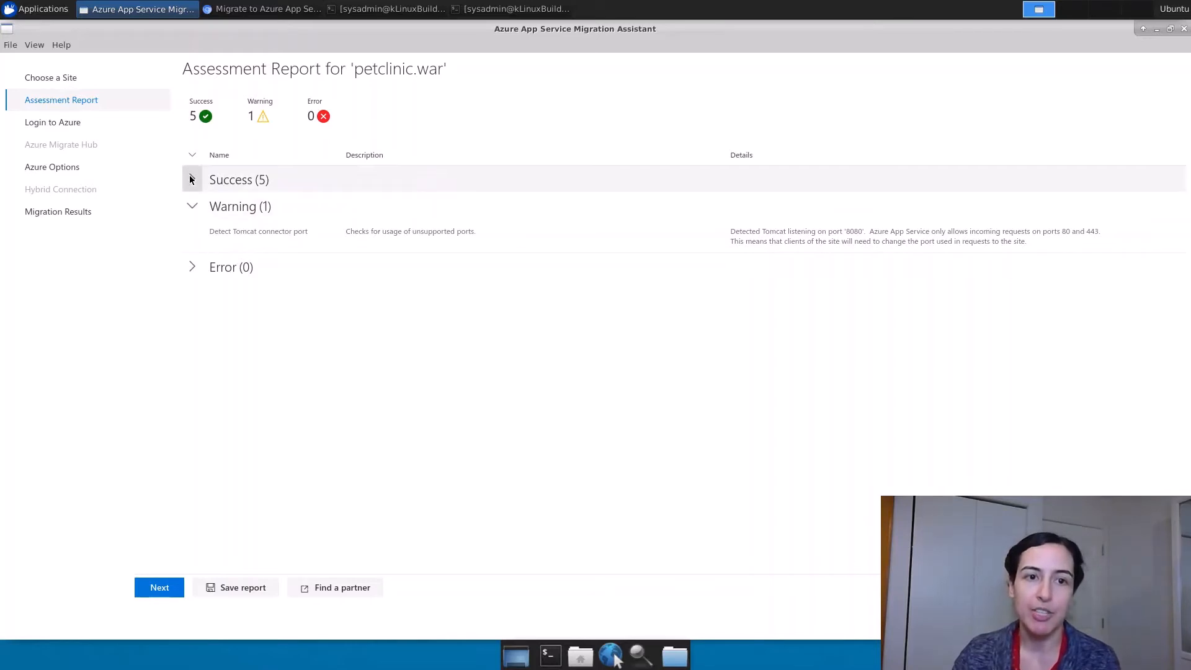
click(191, 180)
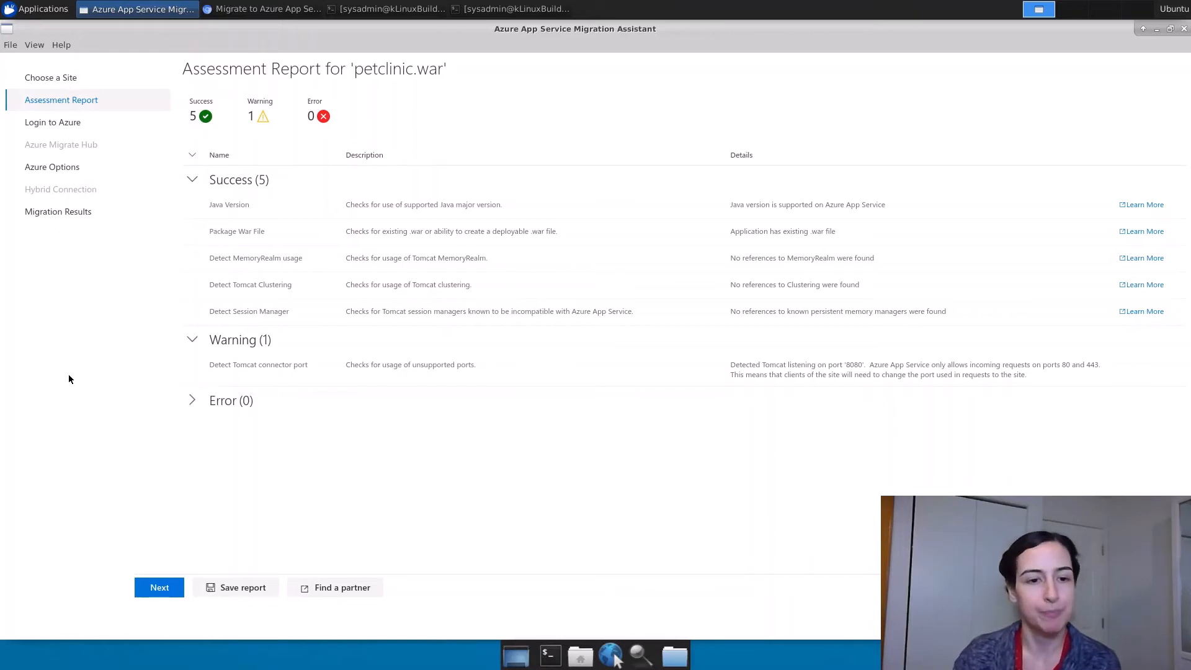
mouse_move(175, 615)
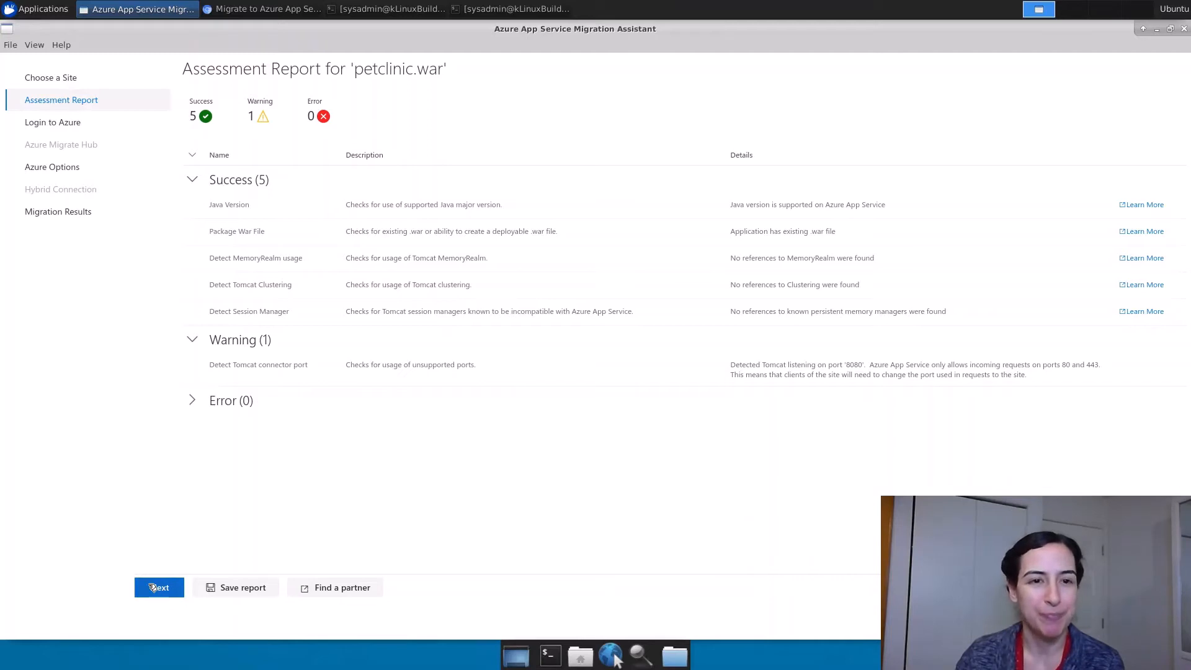
click(159, 587)
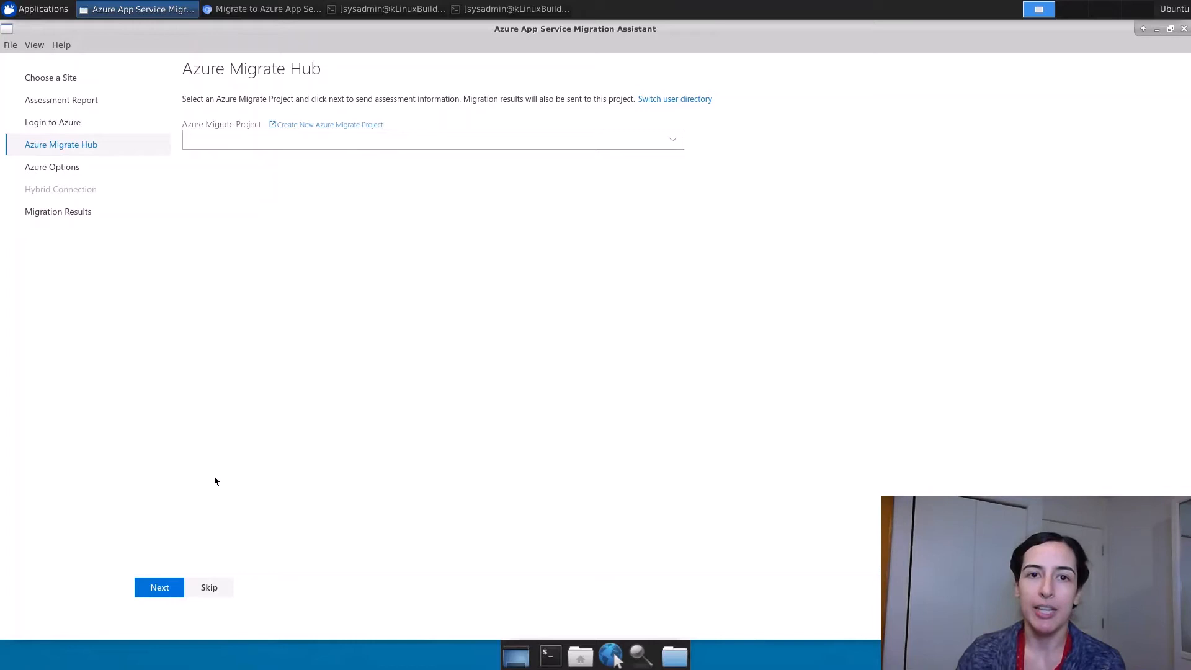
Choose an Azure Migrate project on the Hub step and proceed to Azure Options
click(431, 138)
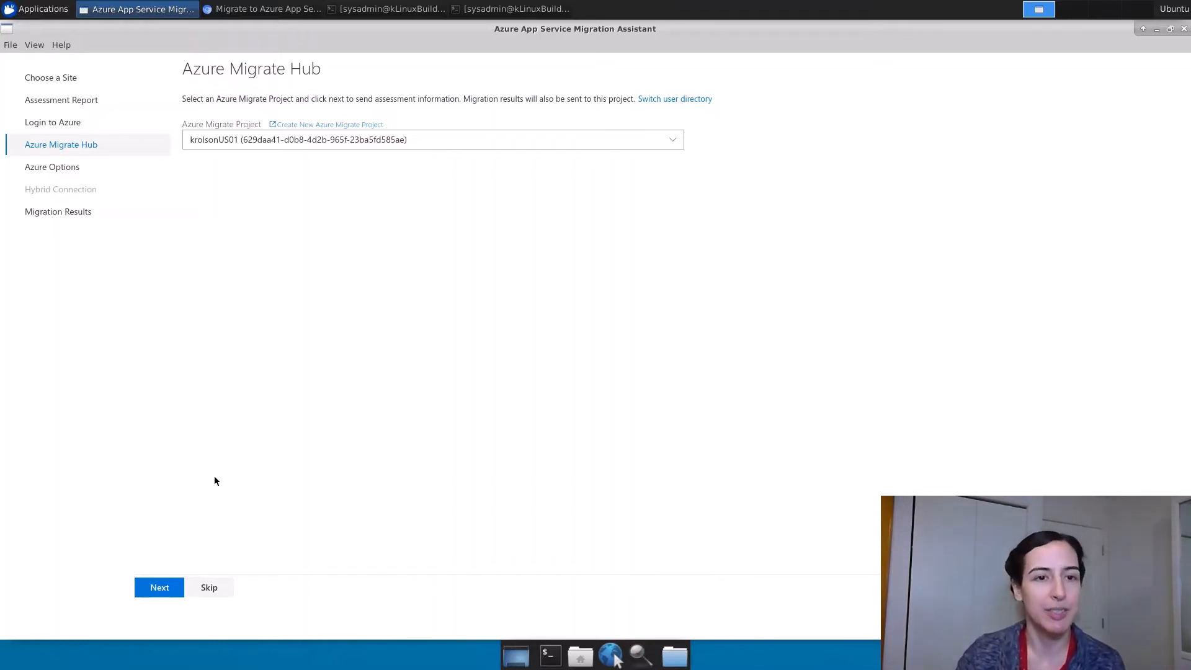
mouse_move(212, 495)
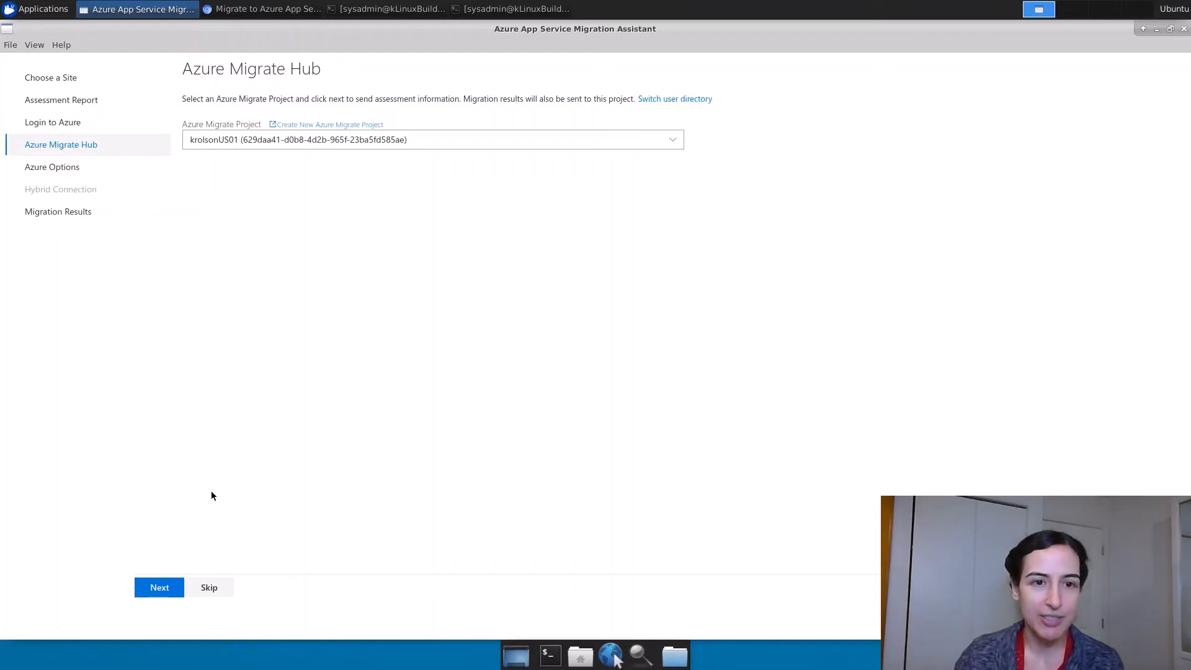
mouse_move(121, 520)
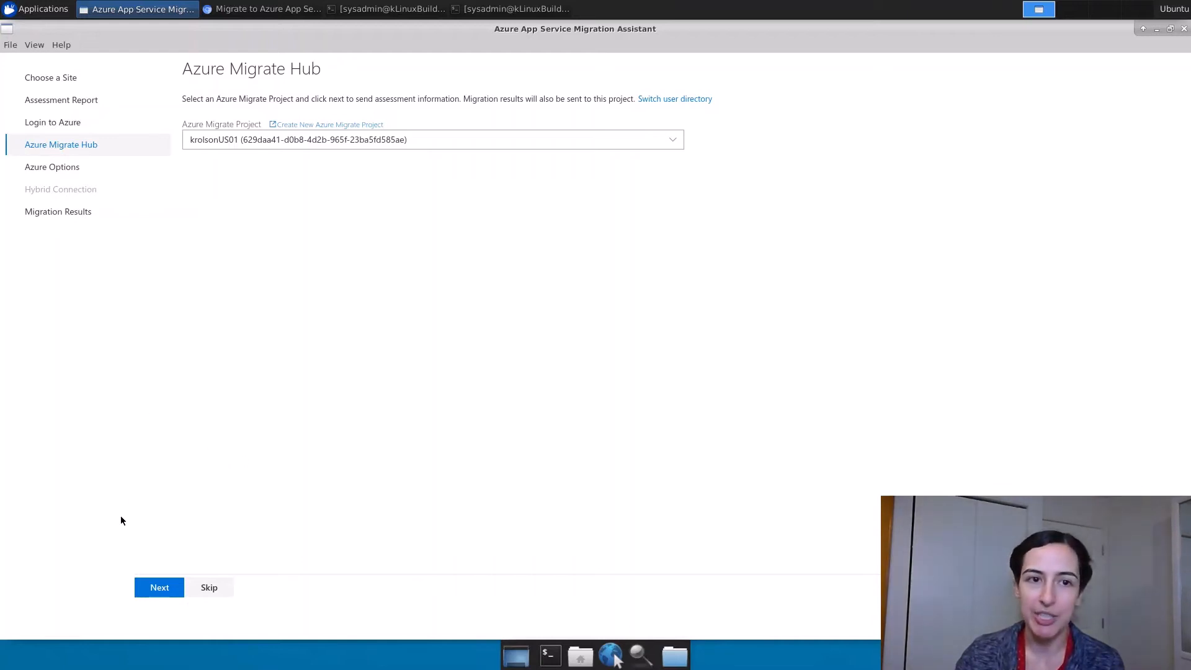
click(160, 588)
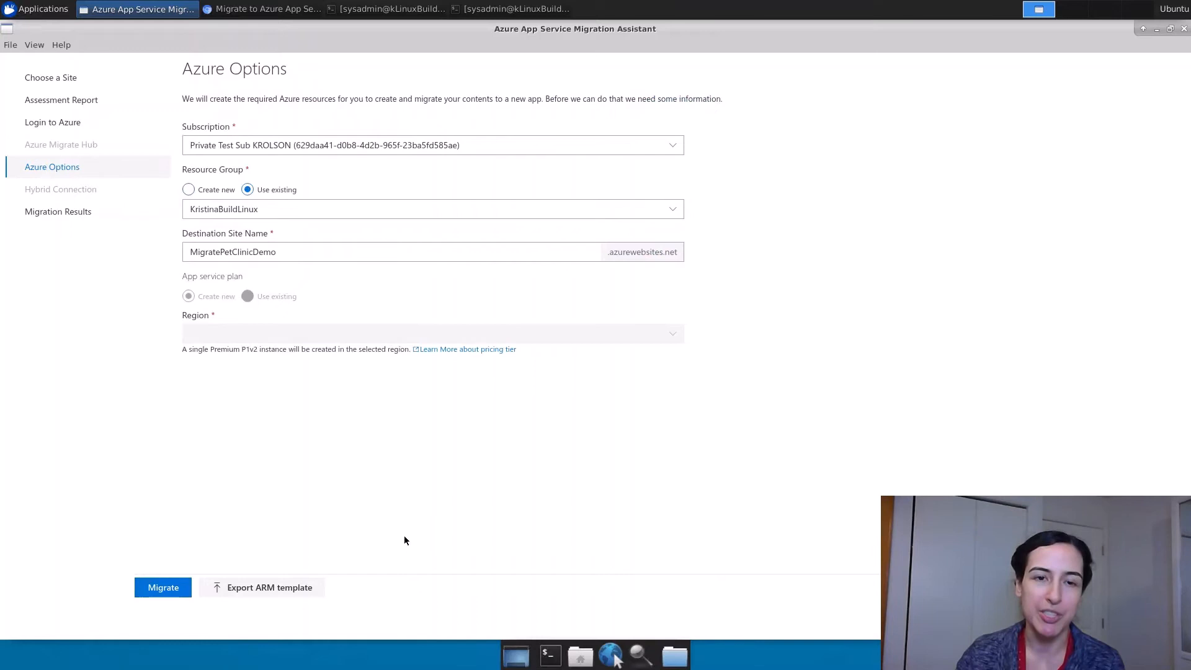
Use the existing dedicated App Service plan for MigratePetClinicDemo and start migrating
click(248, 297)
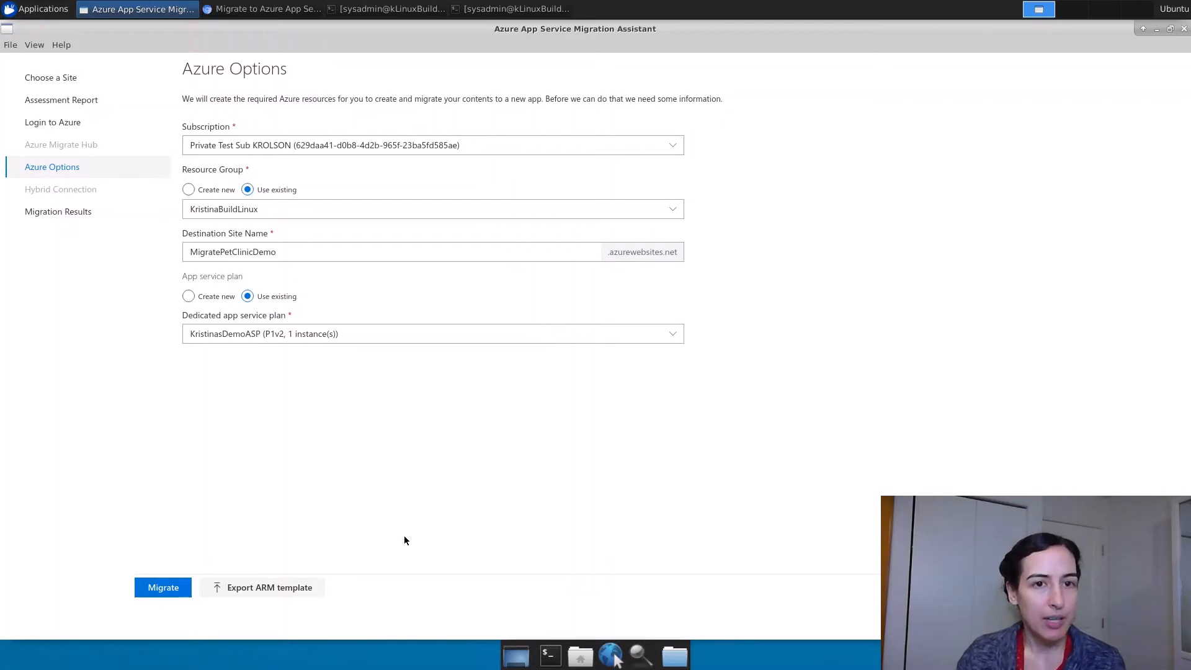
mouse_move(258, 425)
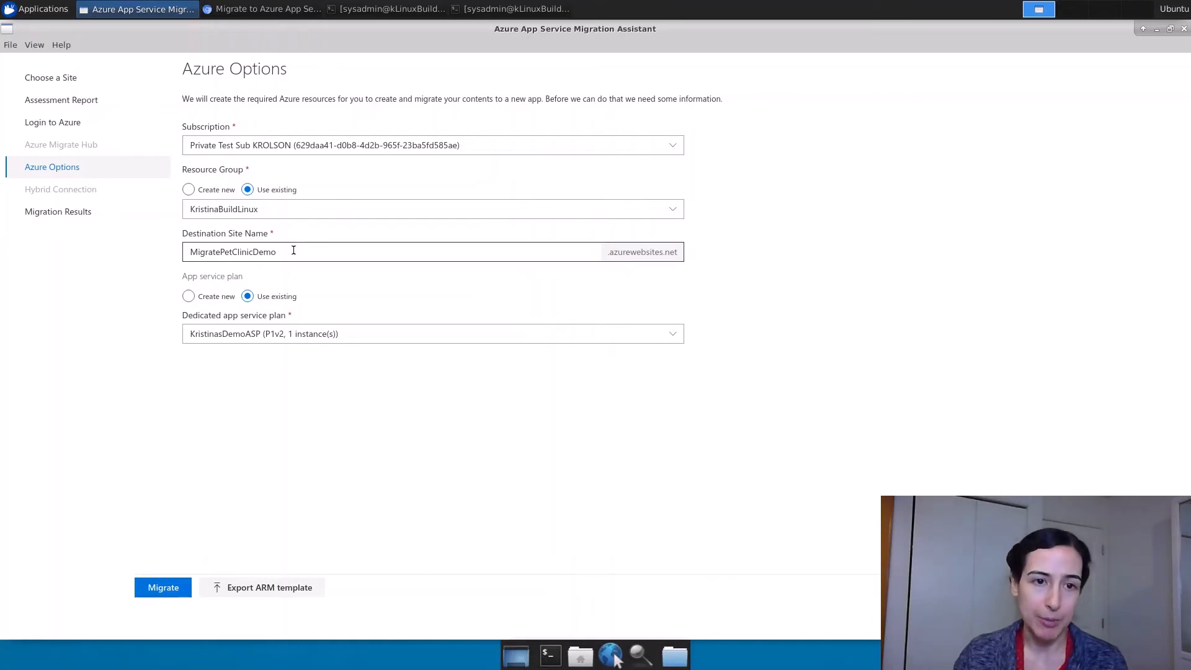
click(162, 588)
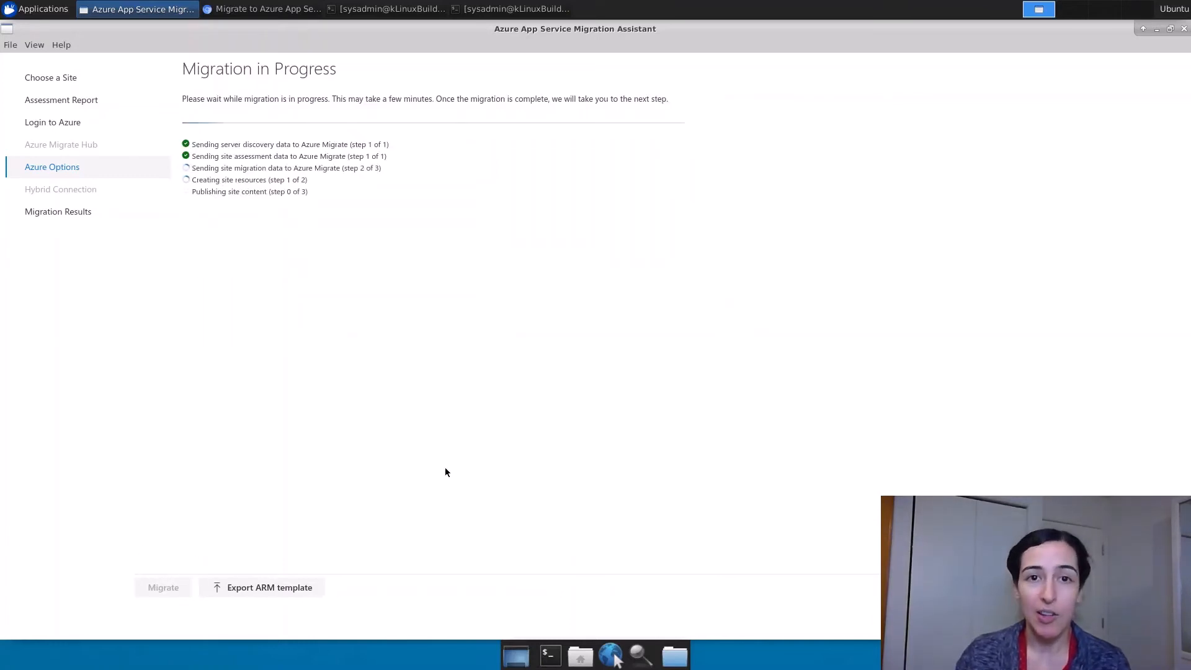
mouse_move(492, 453)
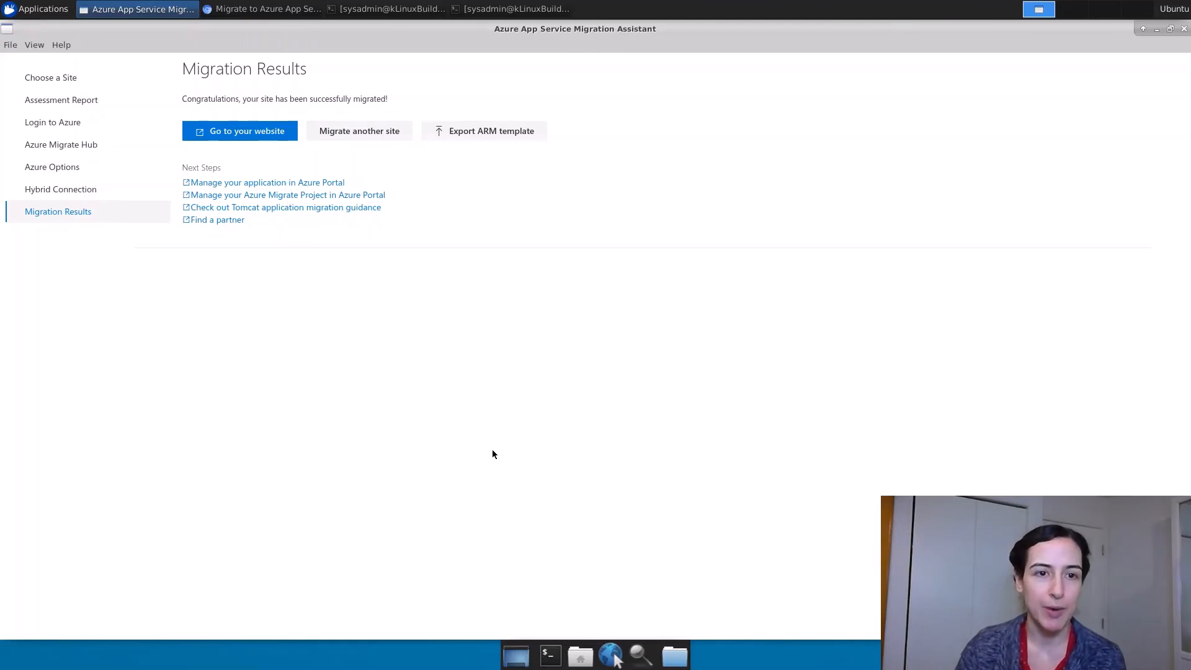
mouse_move(220, 186)
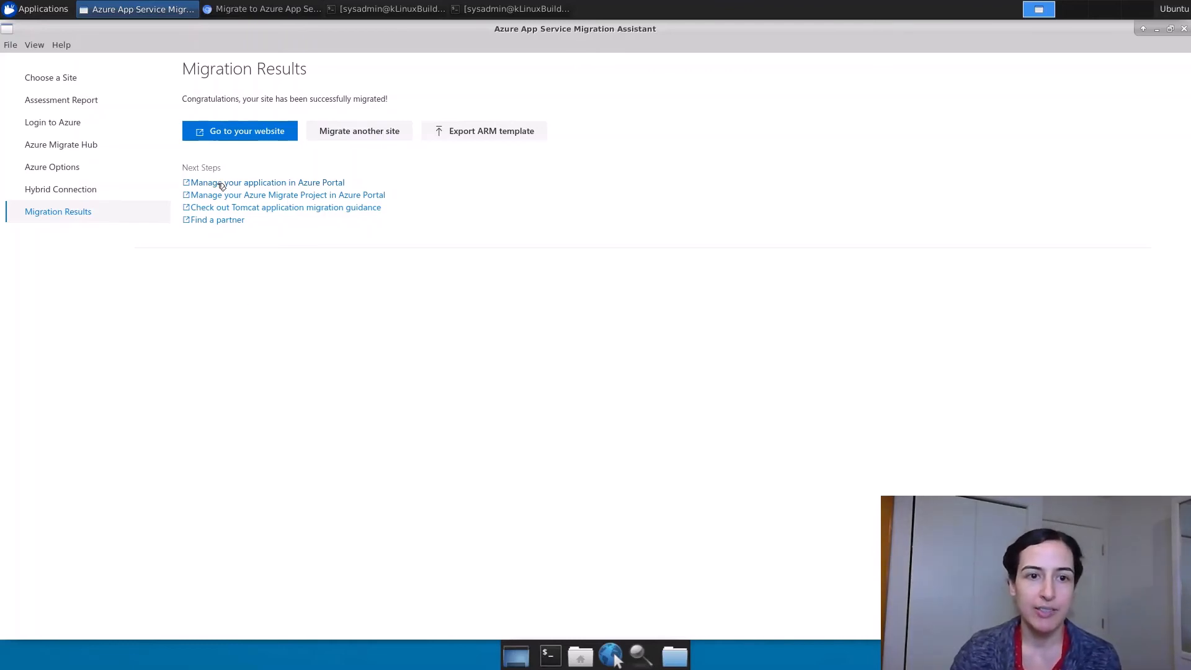
Follow the Migration Results link to manage MigratePetClinicDemo in the Azure Portal
click(267, 182)
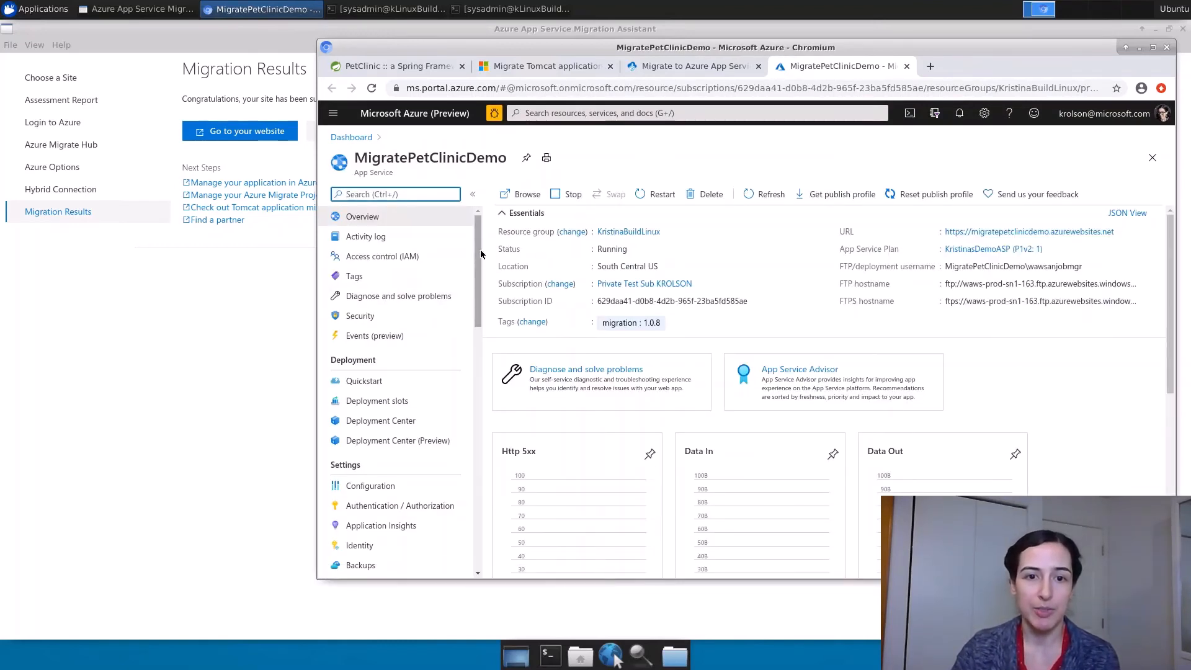
Scroll through the MigratePetClinicDemo App Service settings menu in the portal
scroll(down, 3)
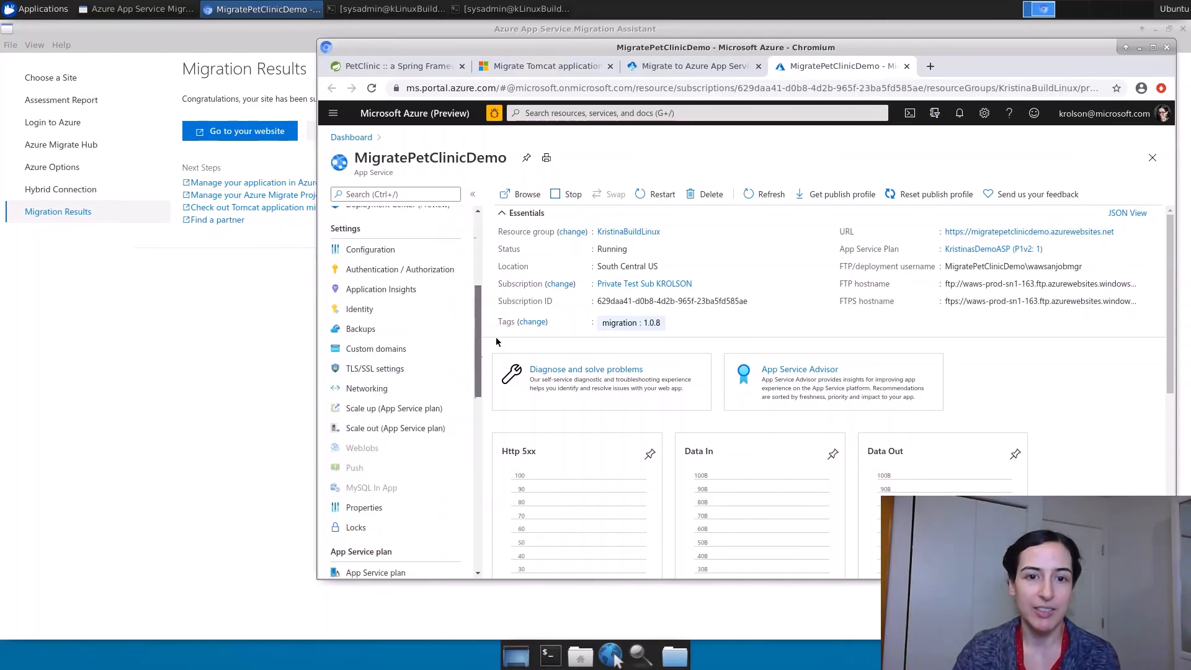
scroll(down, 3)
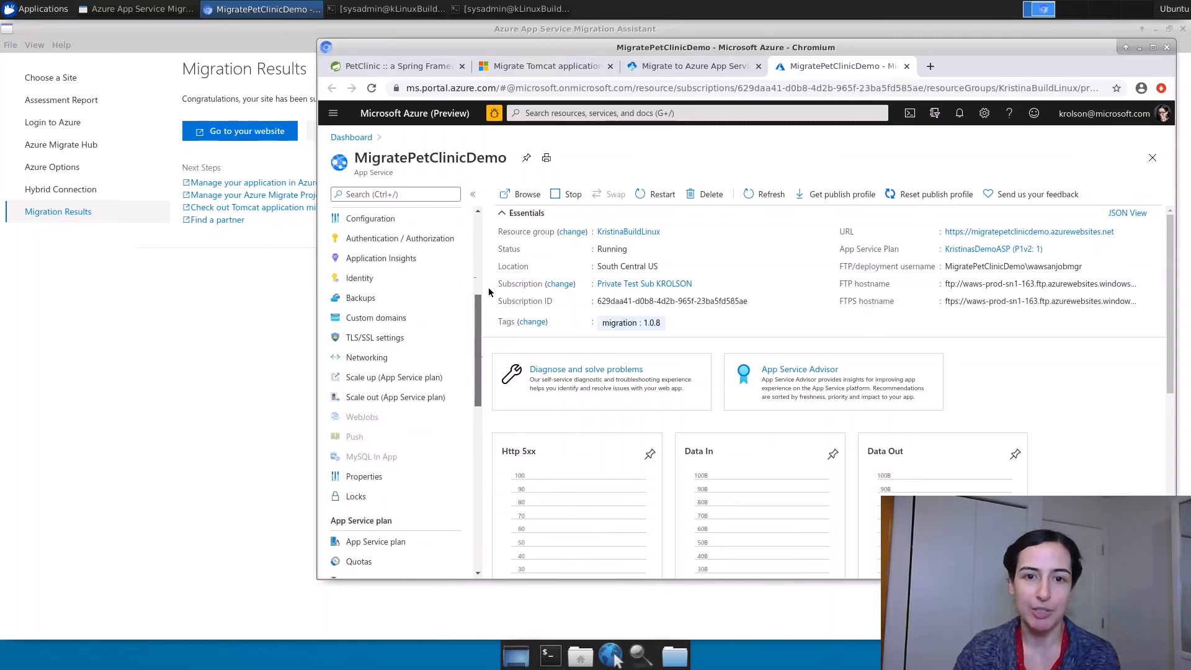
scroll(up, 3)
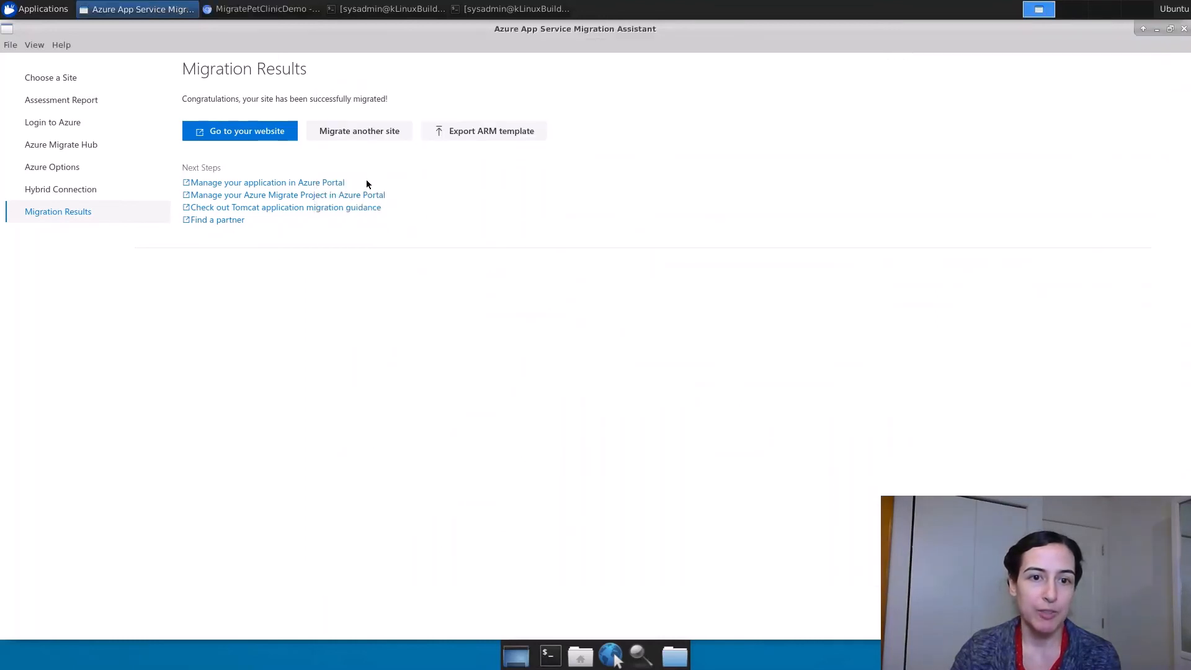
mouse_move(354, 194)
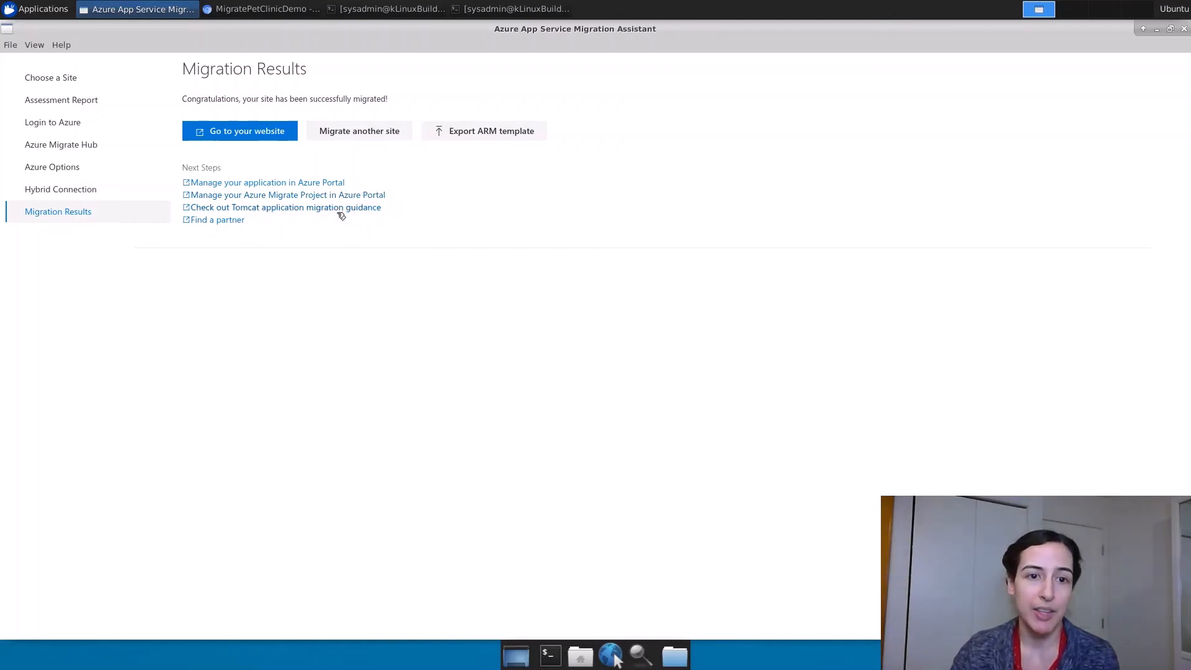
mouse_move(244, 452)
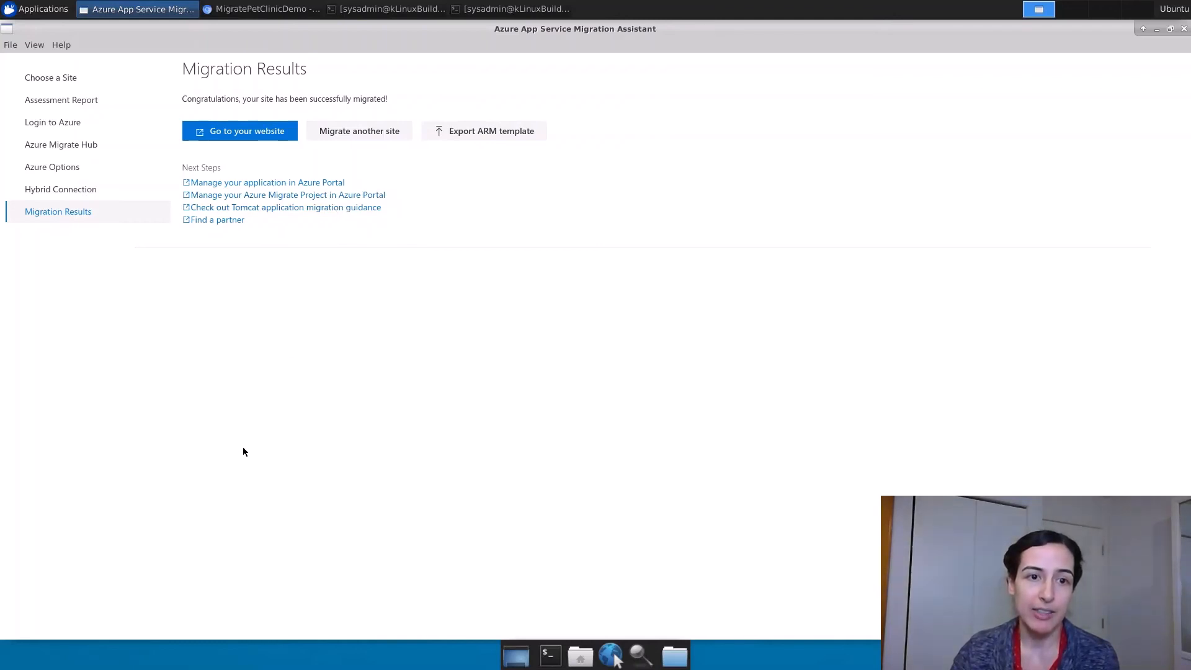
Follow the Tomcat application migration guidance link under Next Steps
click(285, 207)
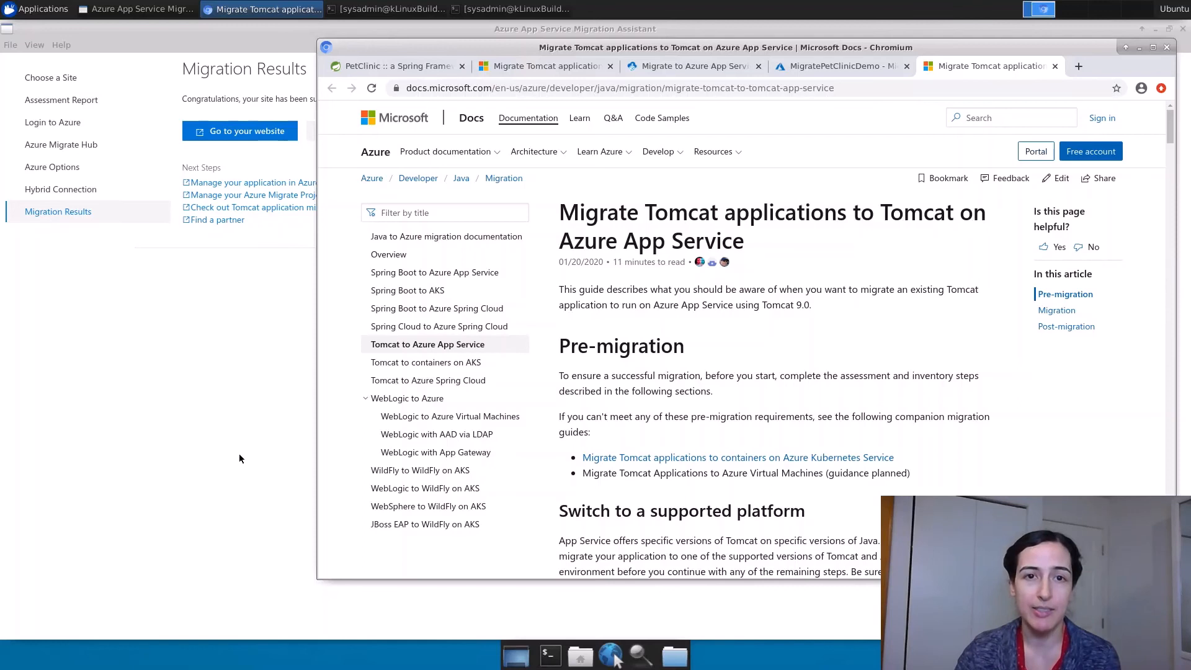
mouse_move(244, 283)
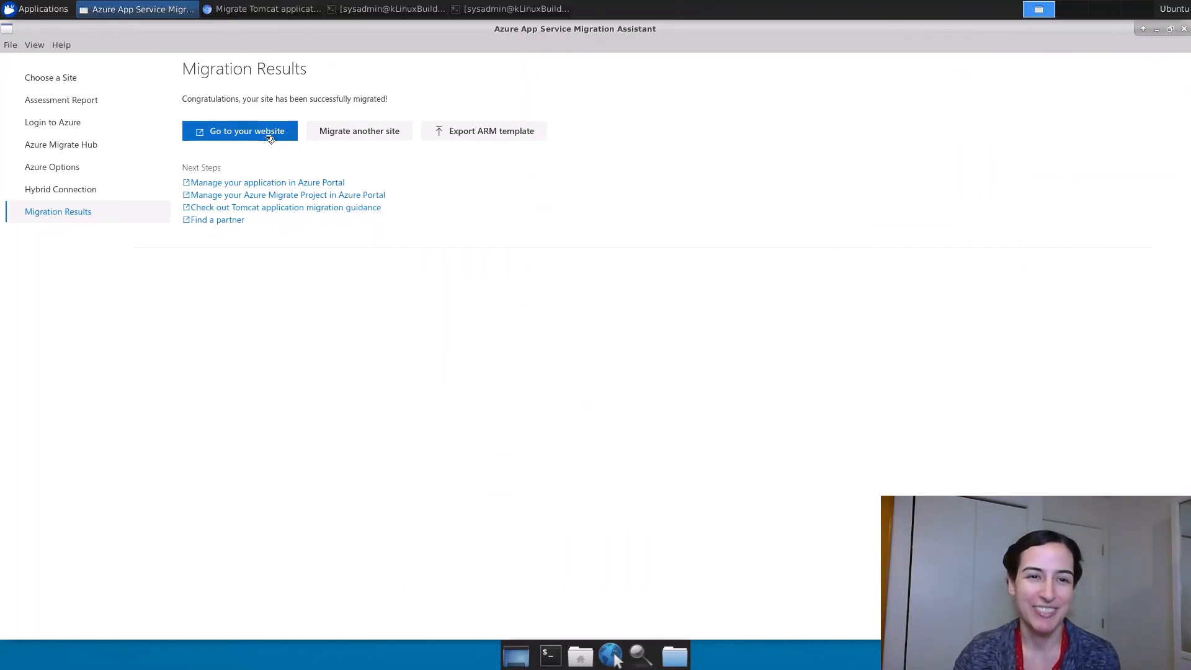
Open the migrated PetClinic on azurewebsites.net and show its veterinarians list
click(239, 130)
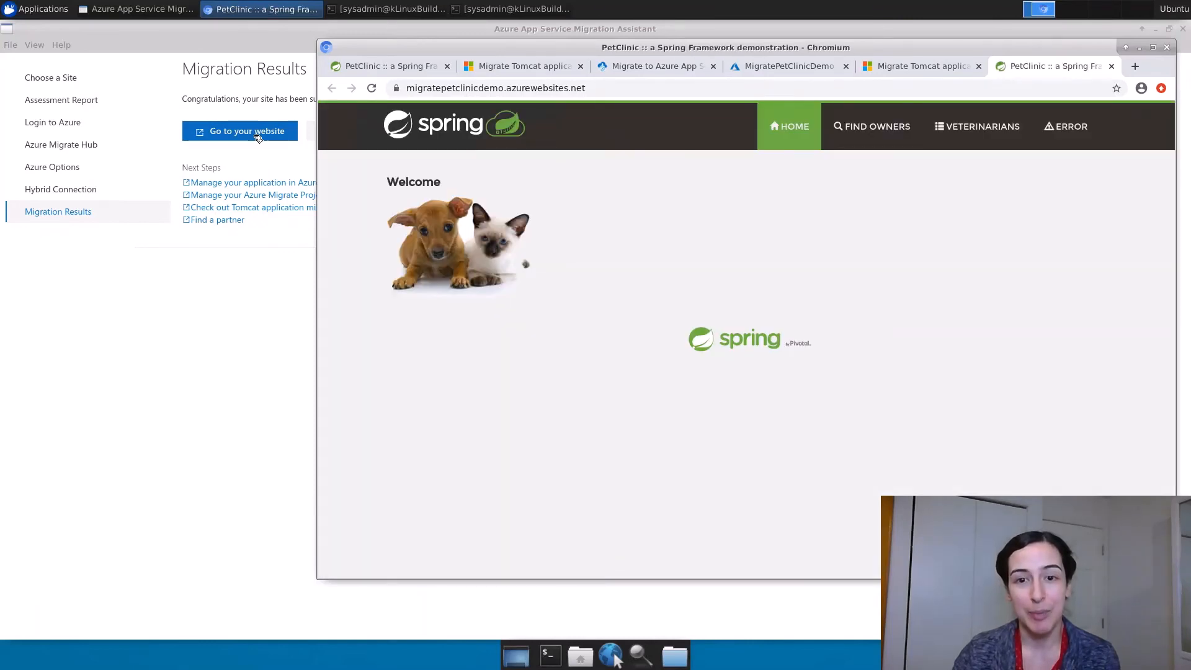
mouse_move(306, 166)
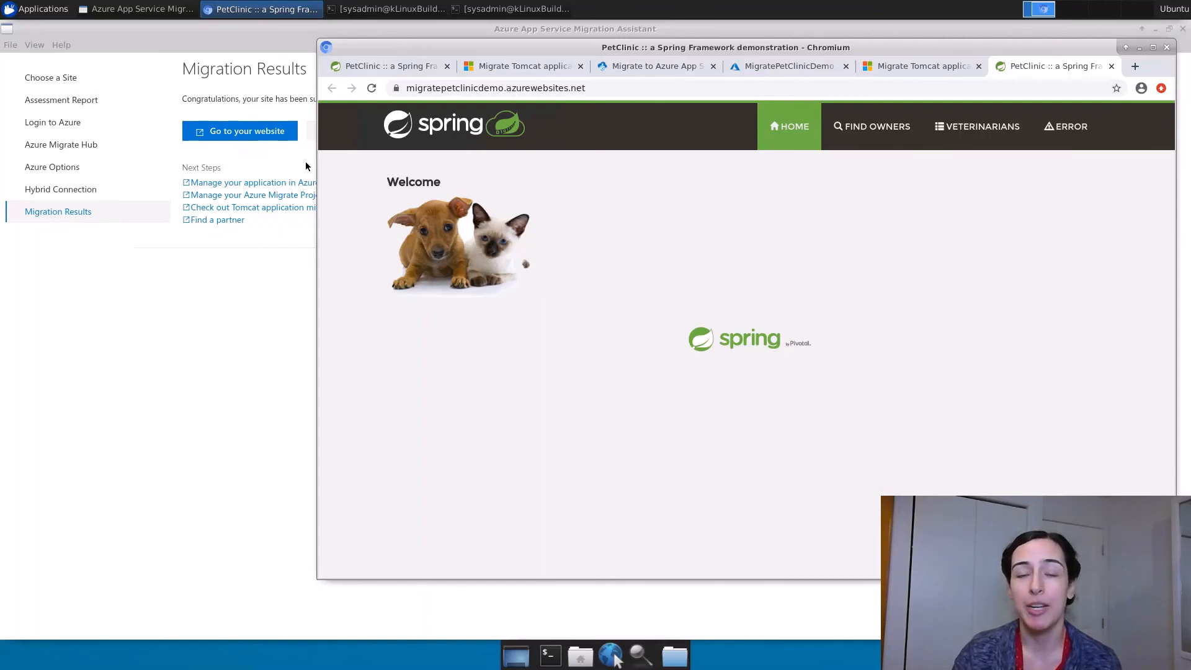
mouse_move(945, 197)
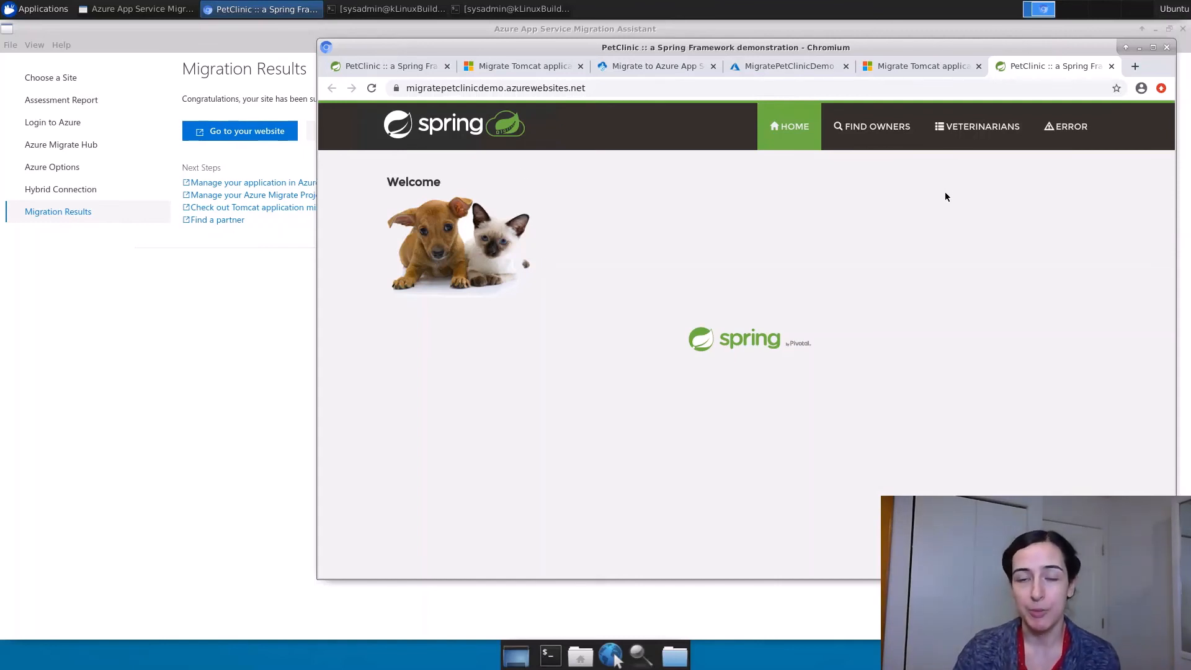
click(977, 126)
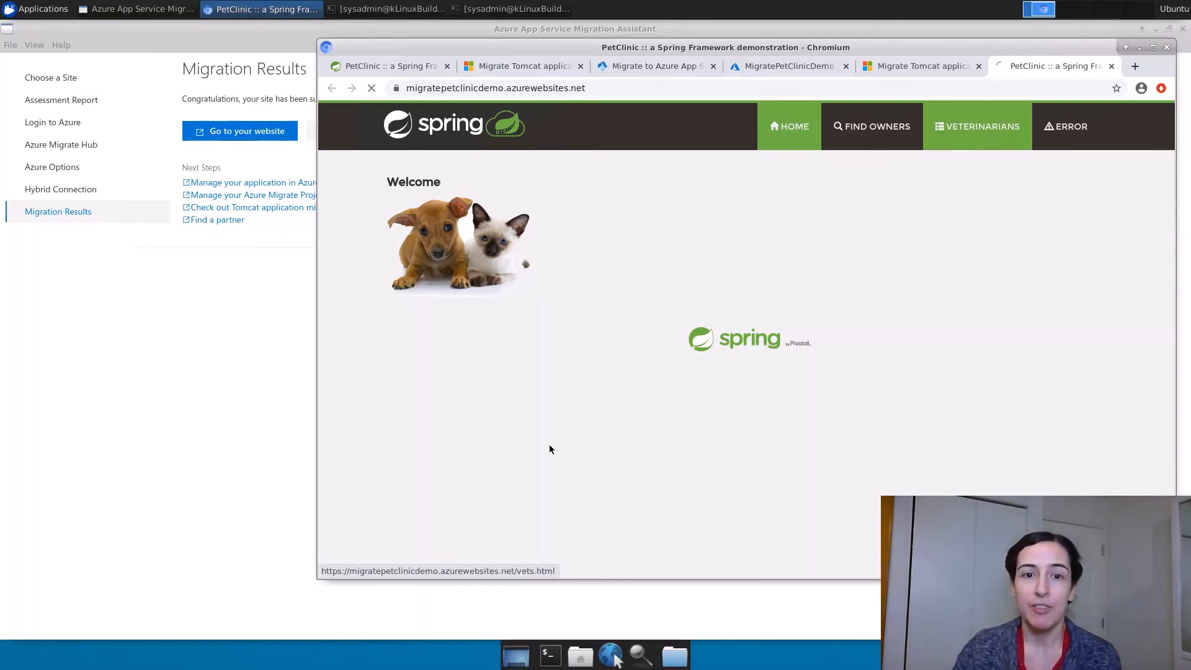
click(977, 126)
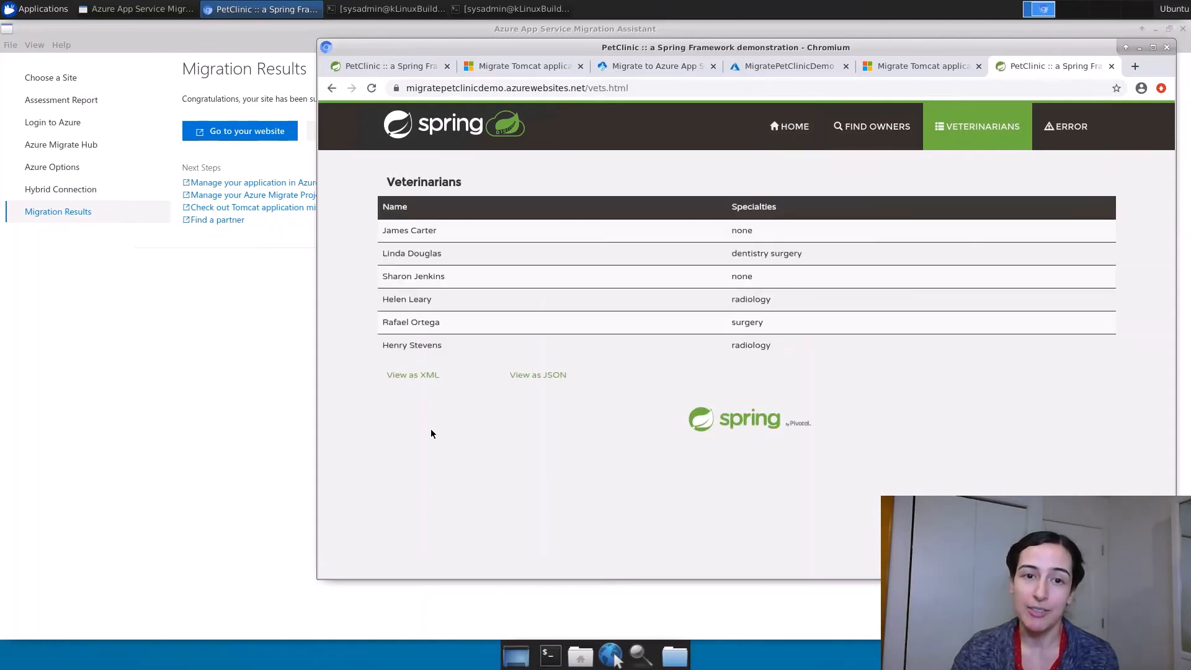